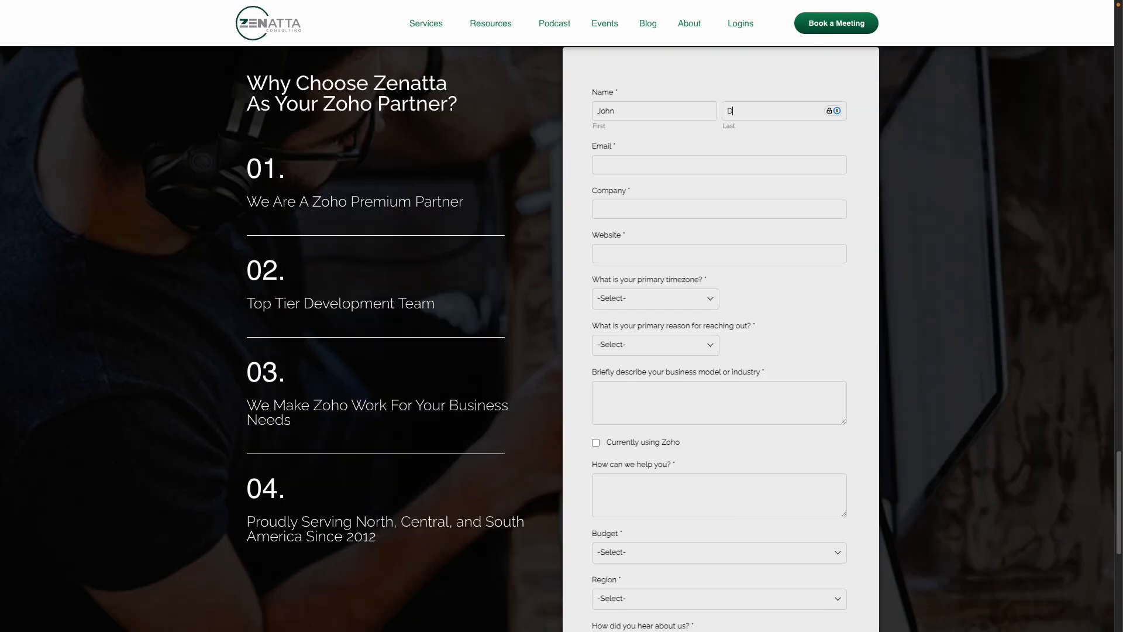
Switch to the browser tab with the 'What's New in Zoho Inventory' Q1 2025 article.
click(193, 11)
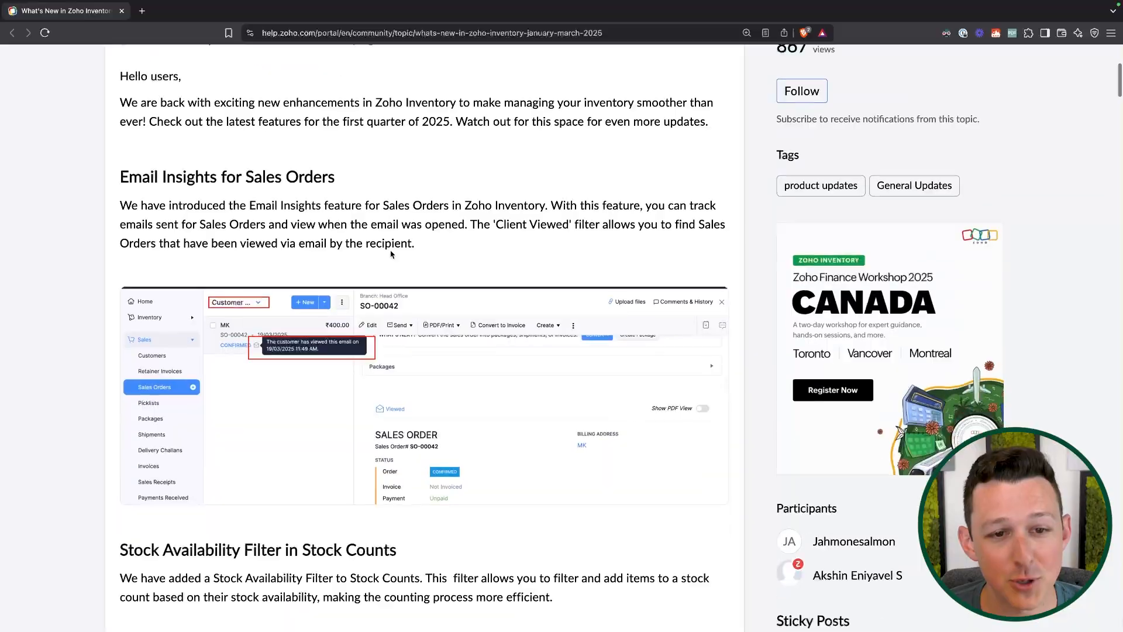
Scroll past the Email Insights screenshot to the Customize Stock Status in Transactions heading.
scroll(down, 3)
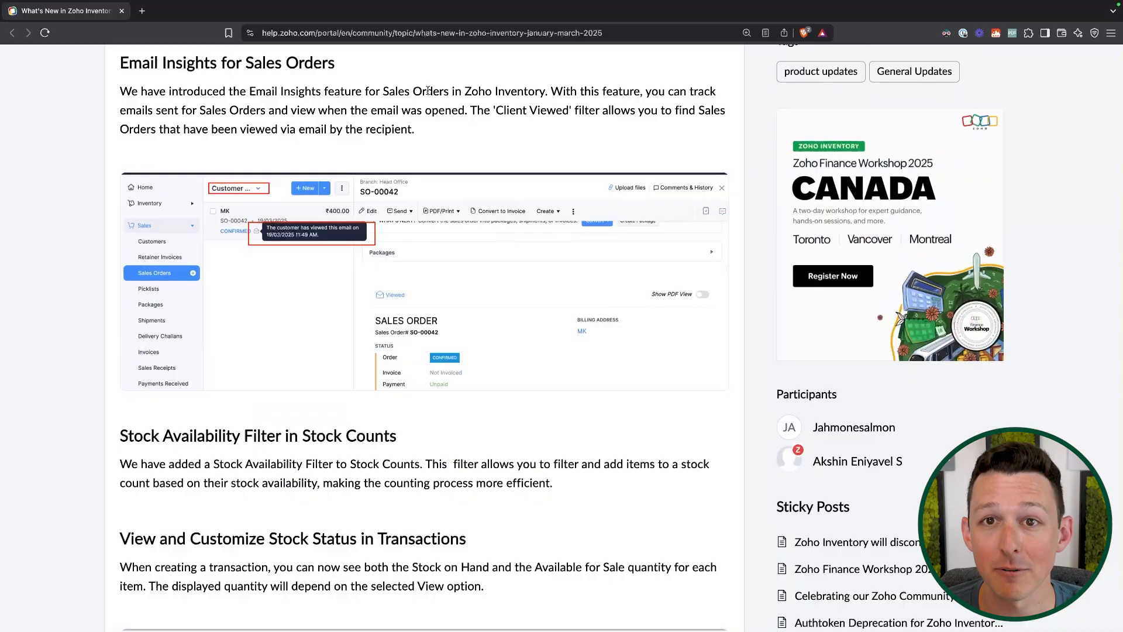
mouse_move(404, 71)
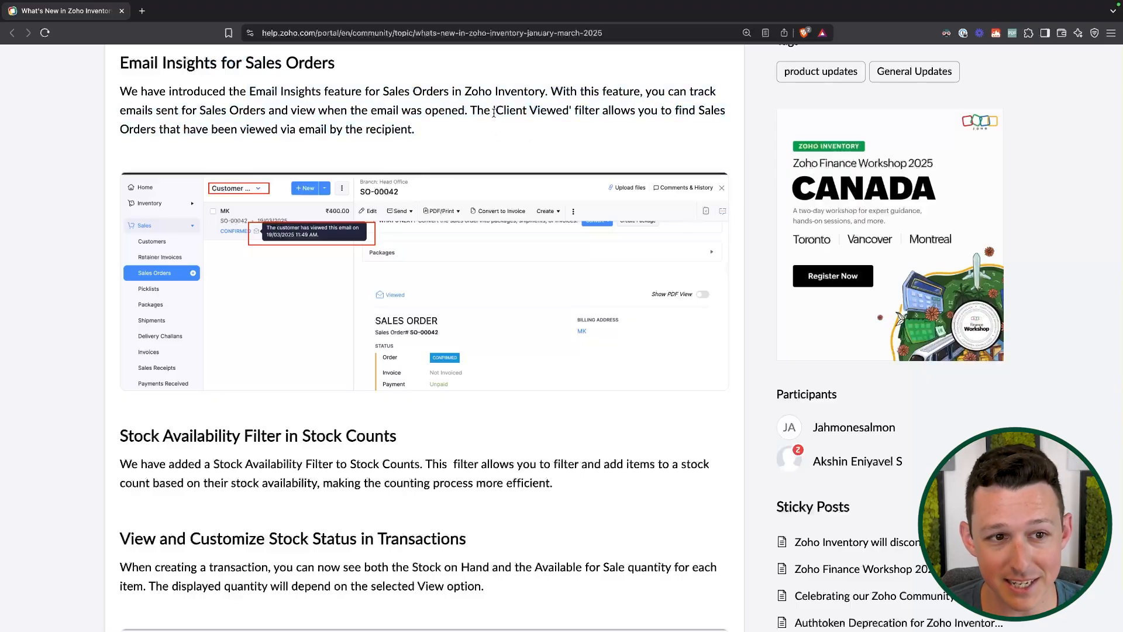
mouse_move(548, 123)
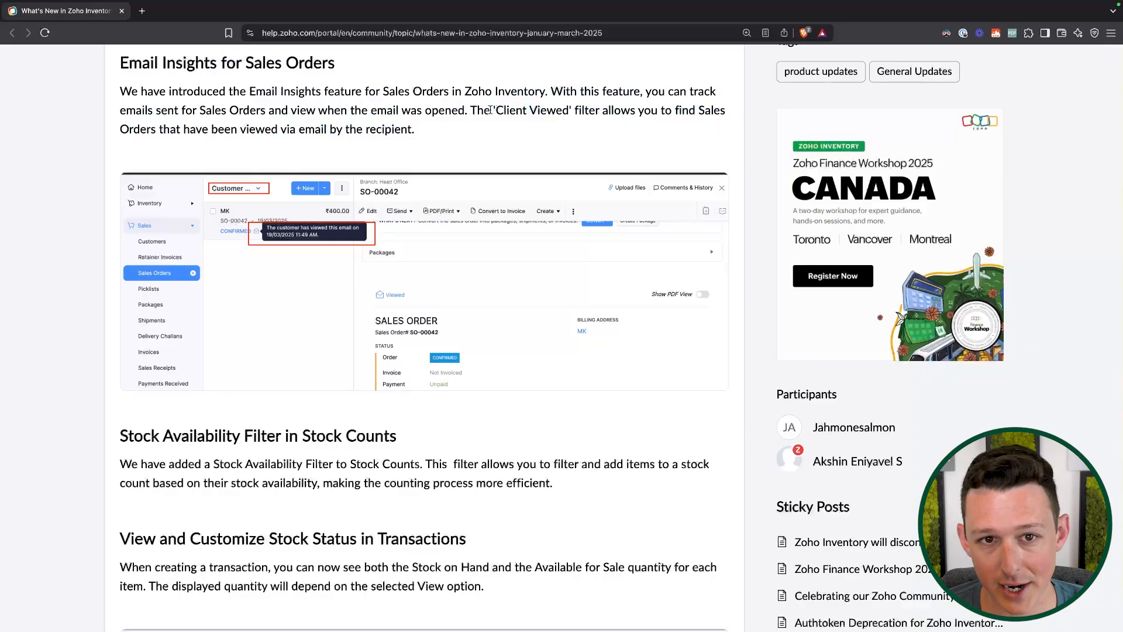
mouse_move(247, 142)
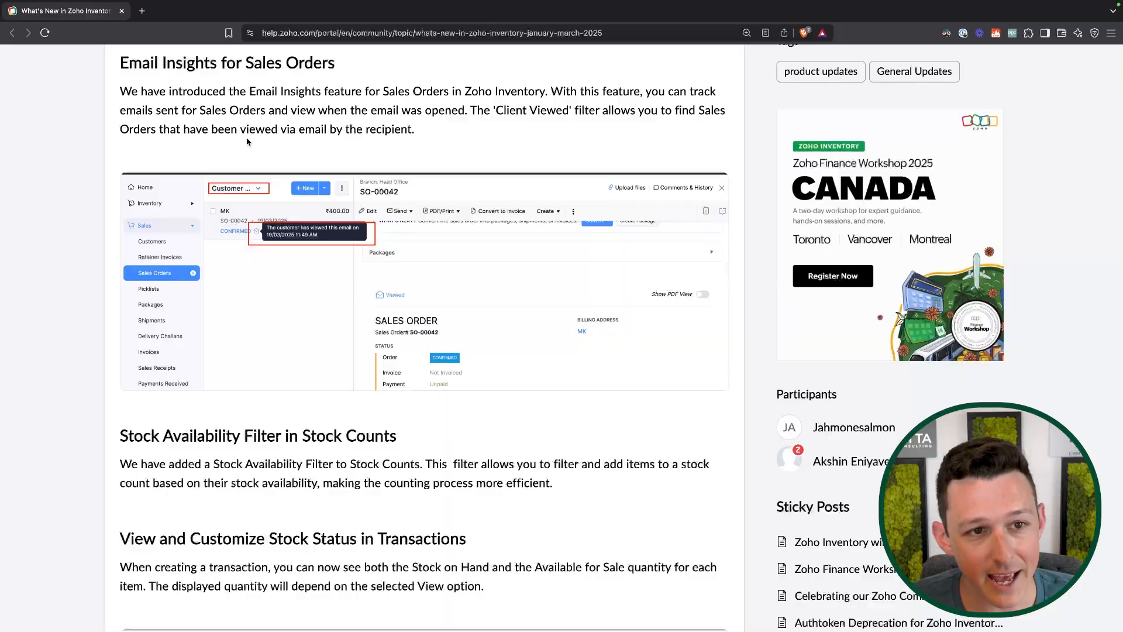
mouse_move(294, 234)
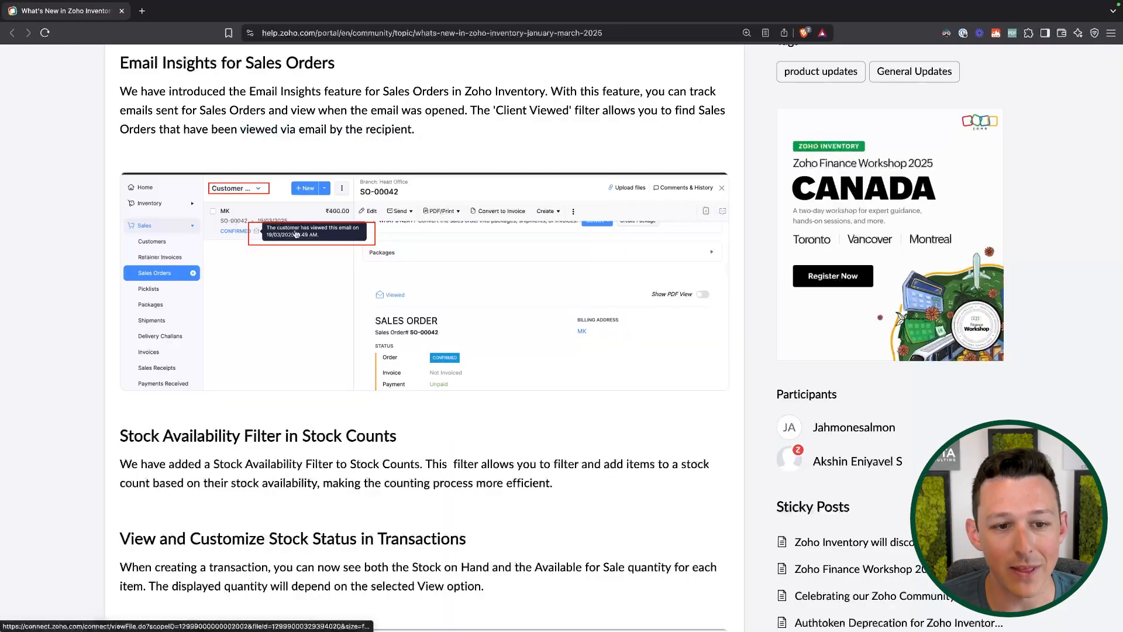
mouse_move(300, 243)
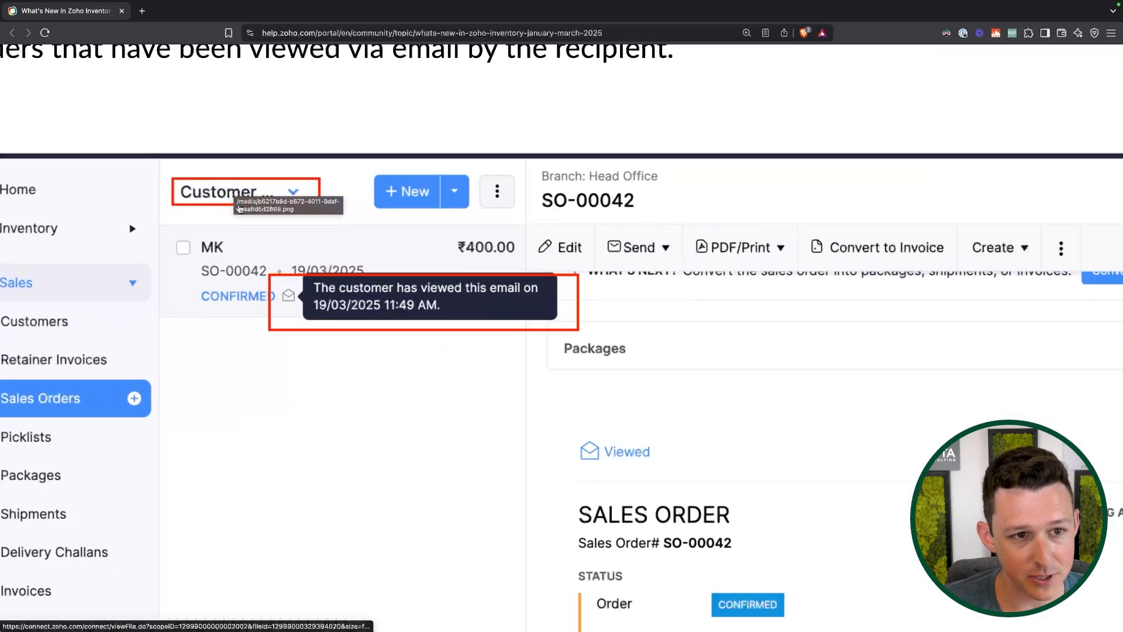
scroll(up, 3)
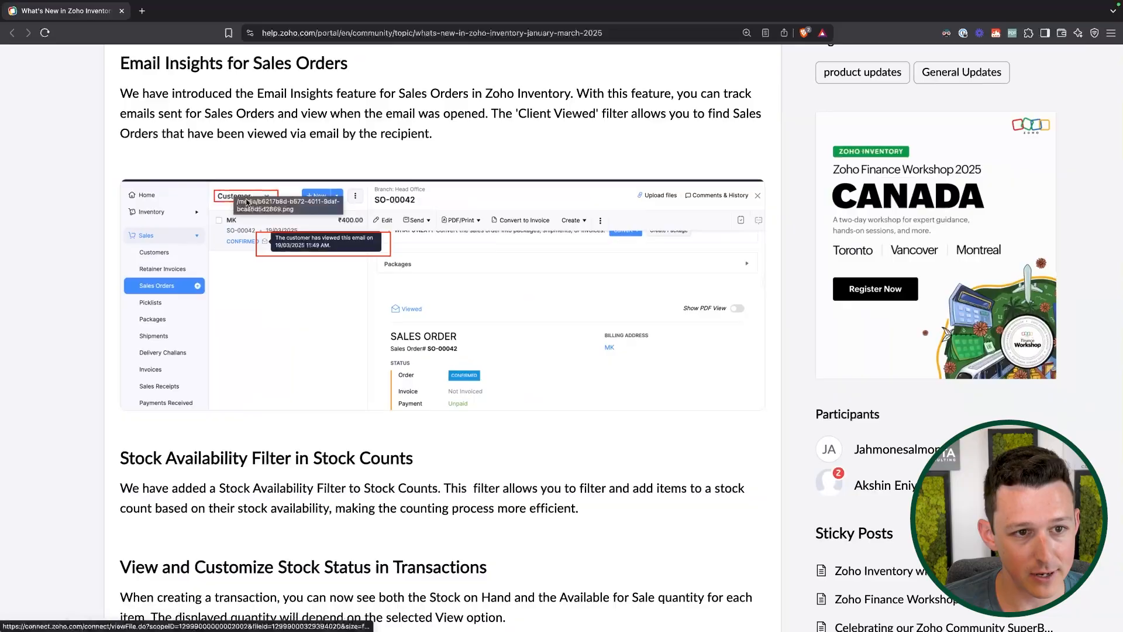
scroll(down, 3)
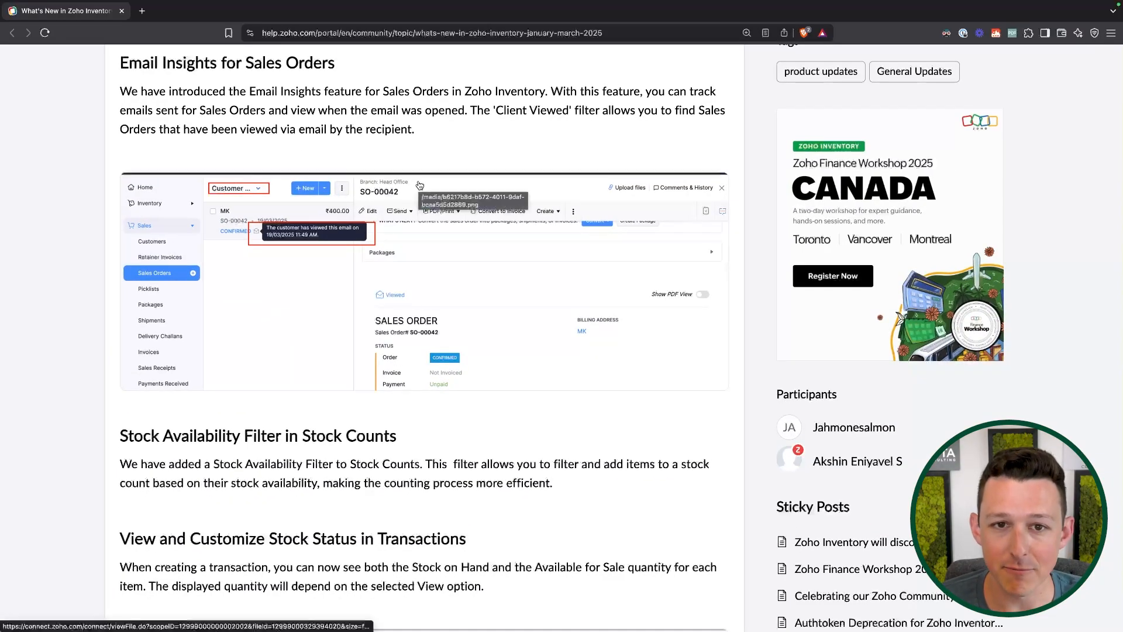
scroll(down, 3)
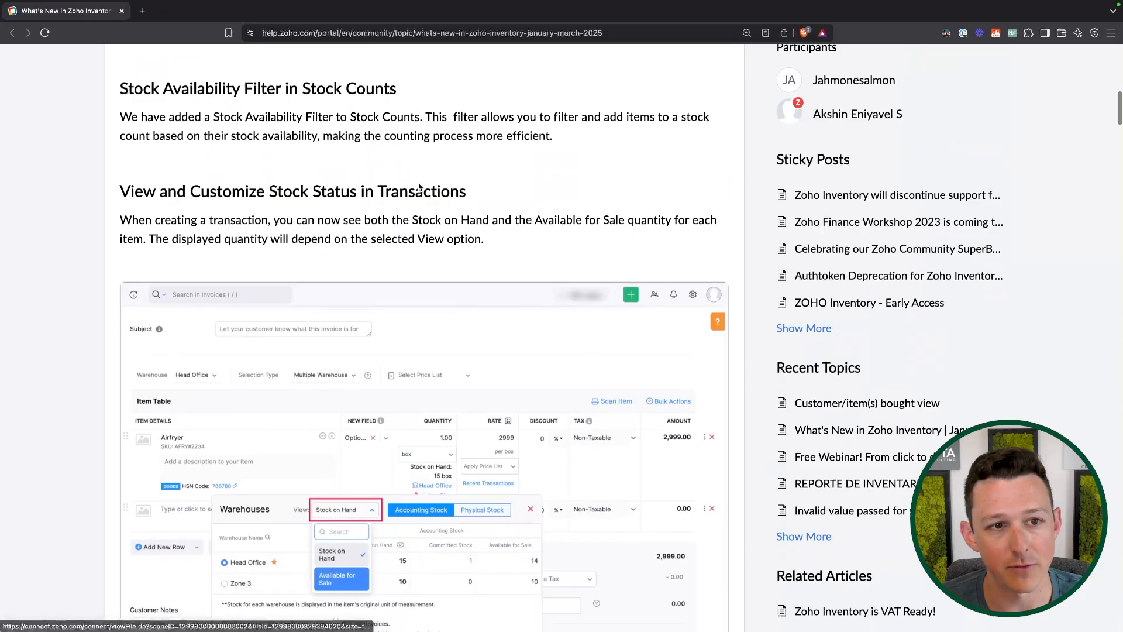
Scroll through the invoice and warehouse screenshots and settle on the Customize Stock Status screenshot.
scroll(down, 3)
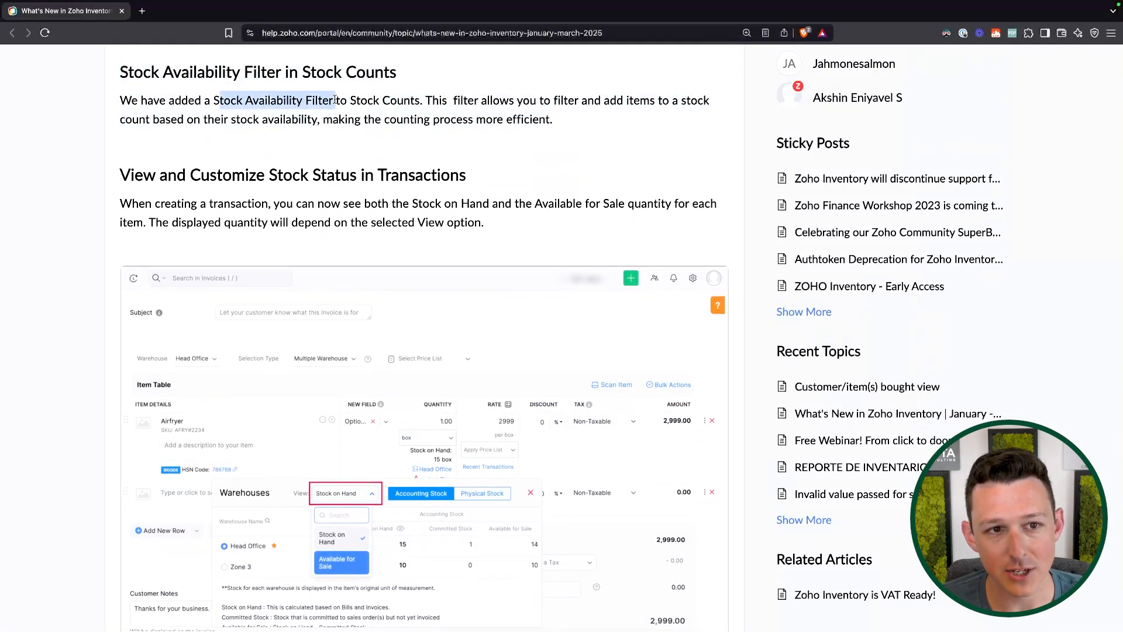
scroll(down, 3)
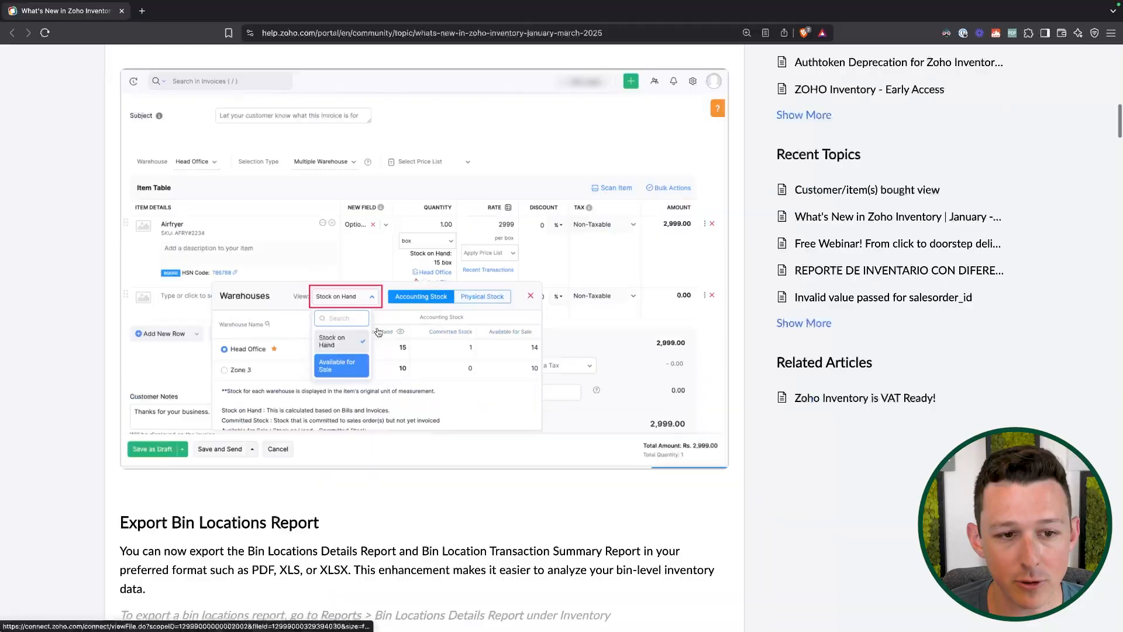
mouse_move(331, 307)
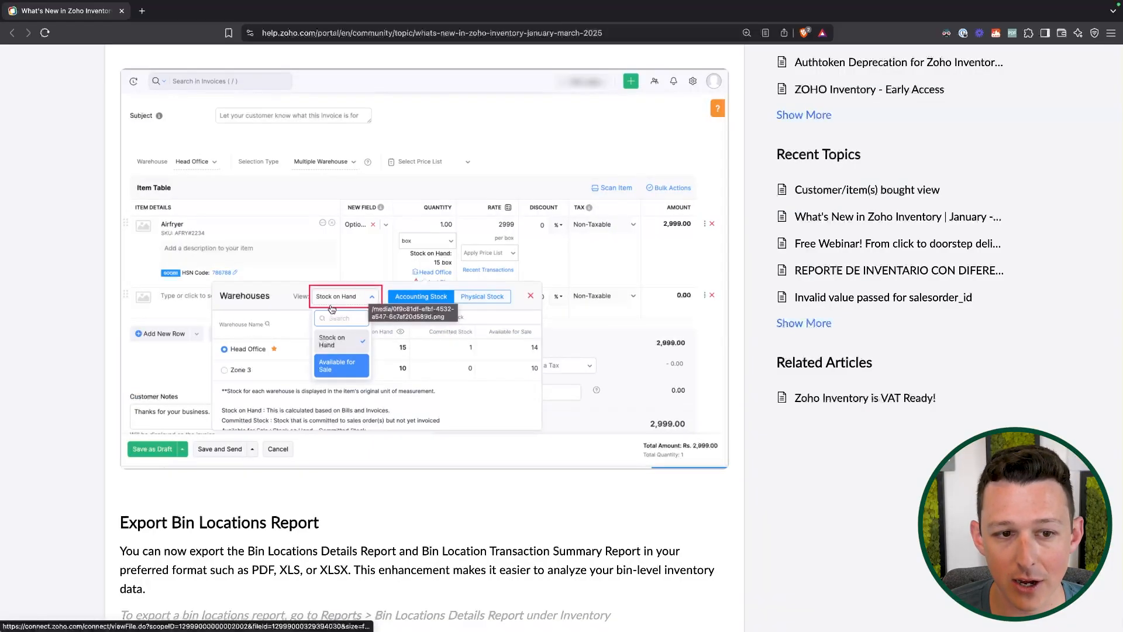
mouse_move(460, 509)
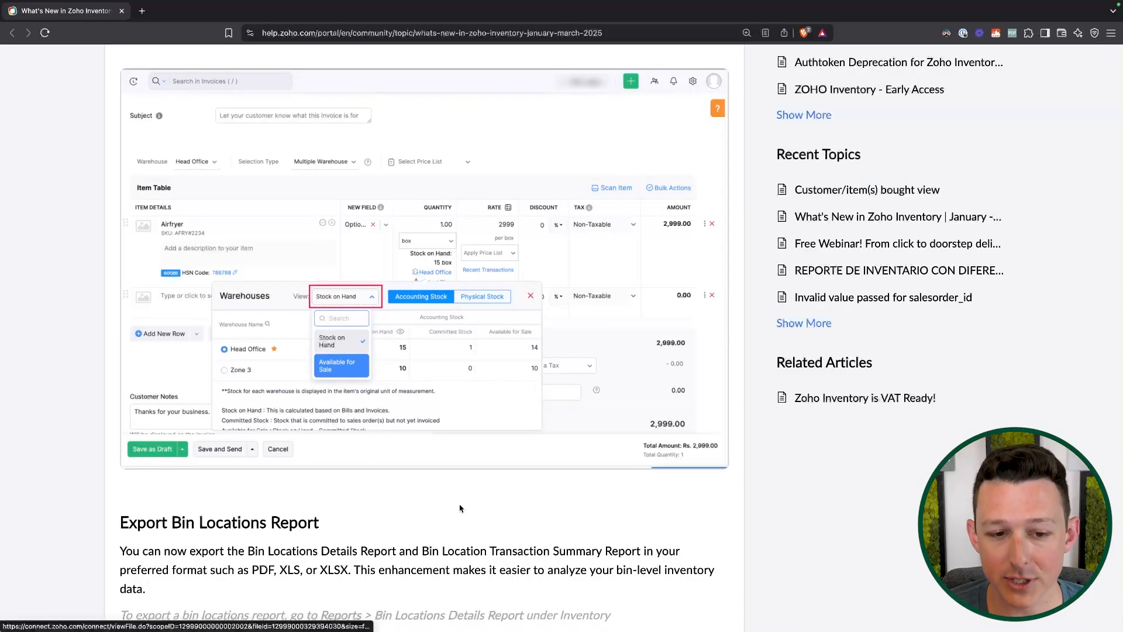
scroll(up, 3)
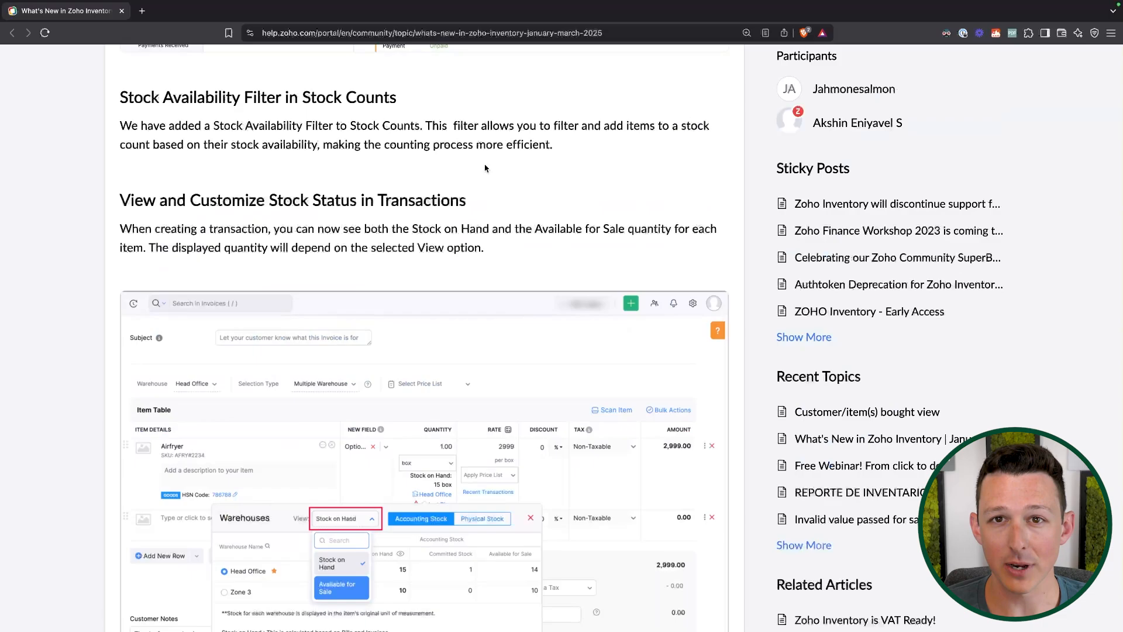
scroll(down, 3)
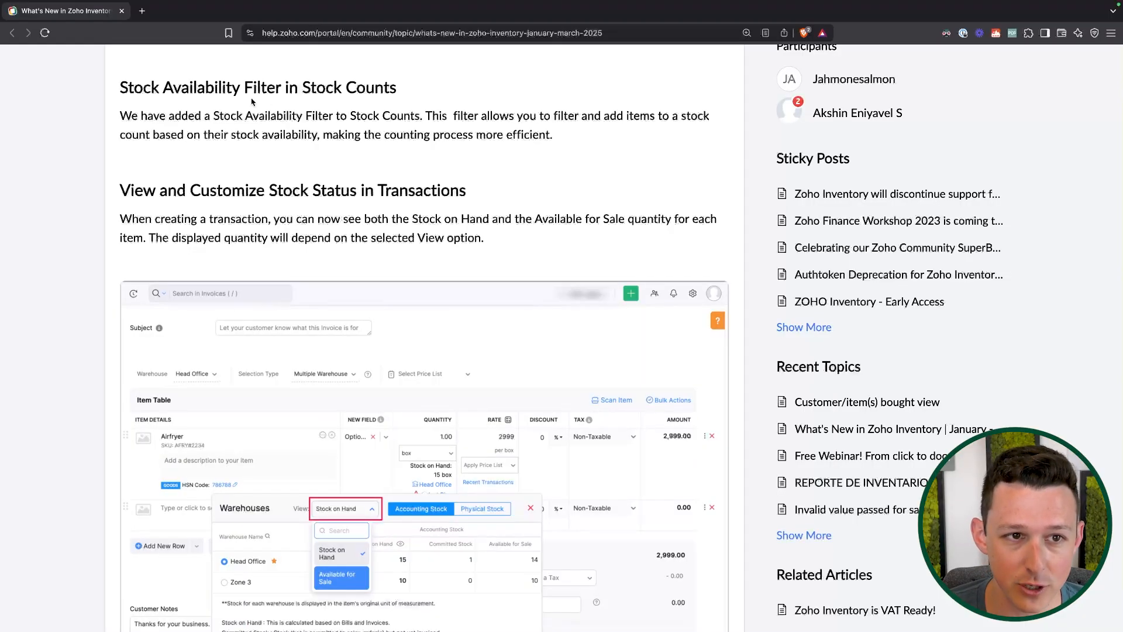
mouse_move(384, 138)
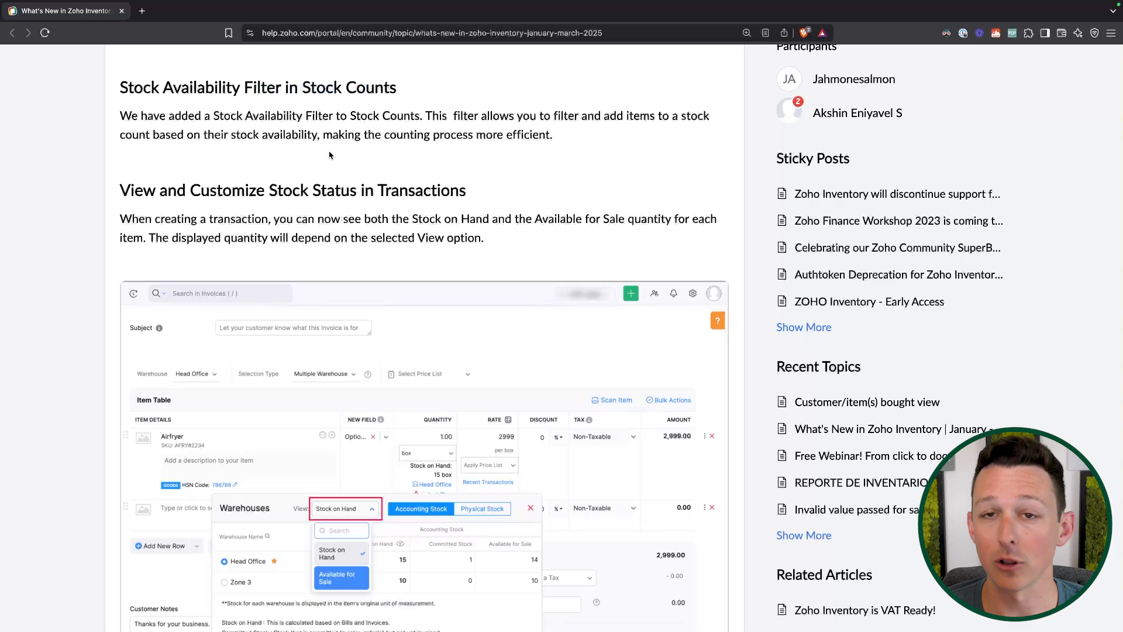
mouse_move(165, 104)
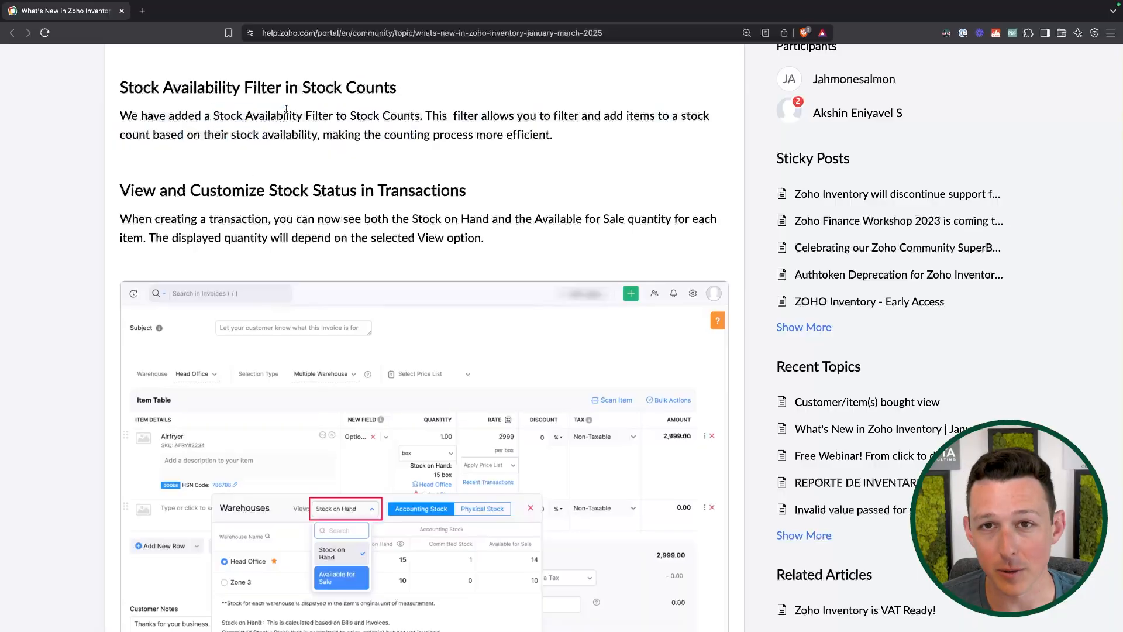
scroll(down, 3)
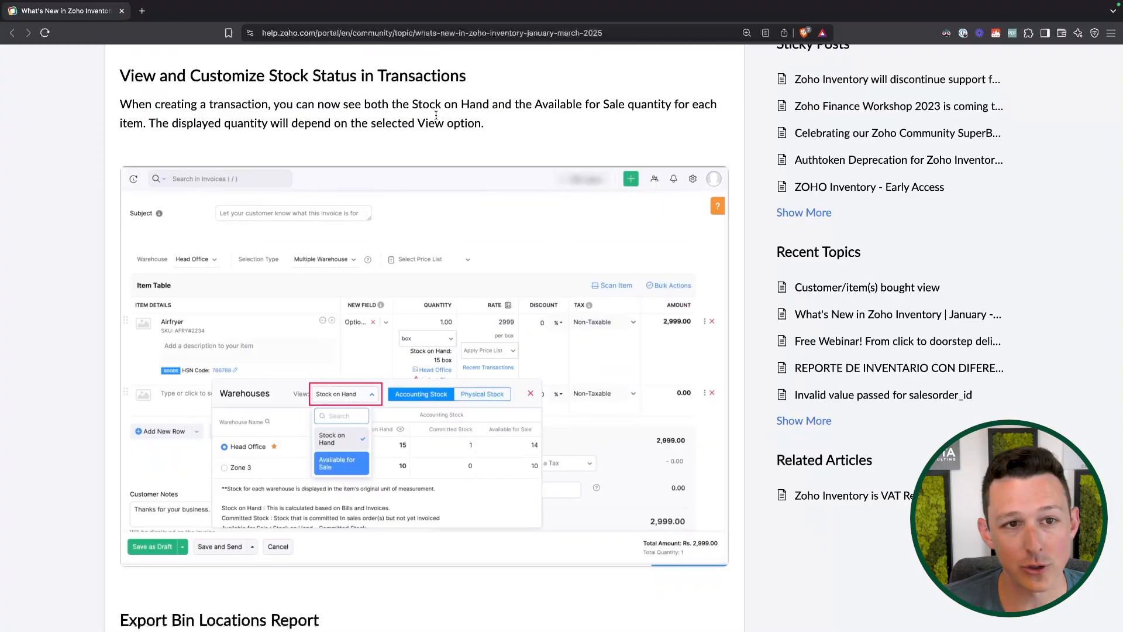
Scroll until the Export Bin Locations Report and Add Dropshipping Address headings reach the top.
scroll(down, 3)
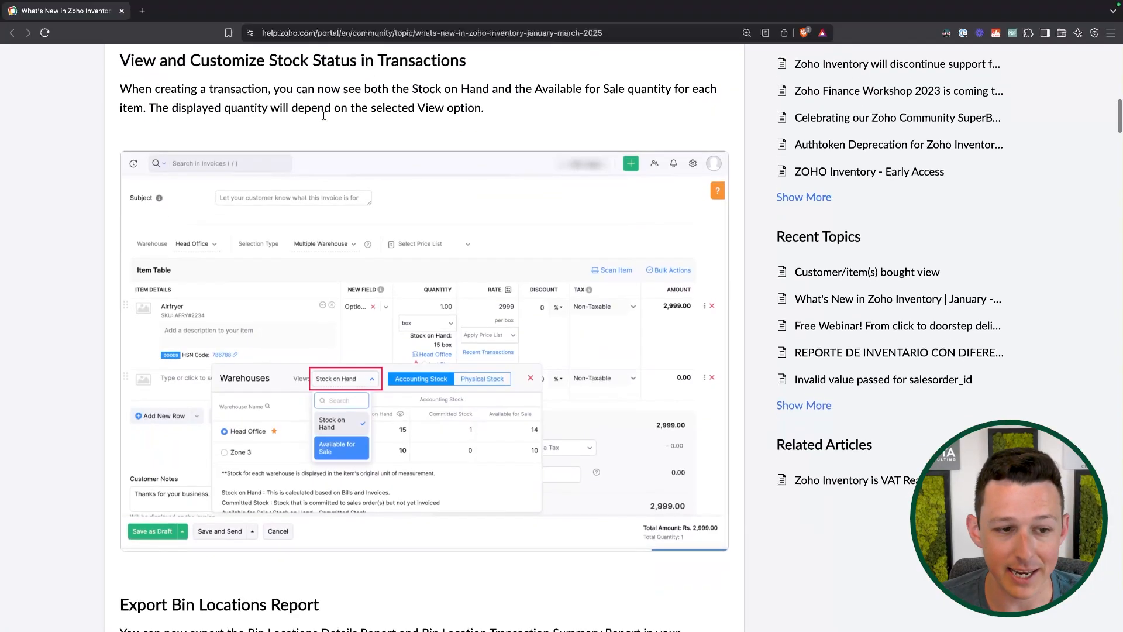
mouse_move(323, 119)
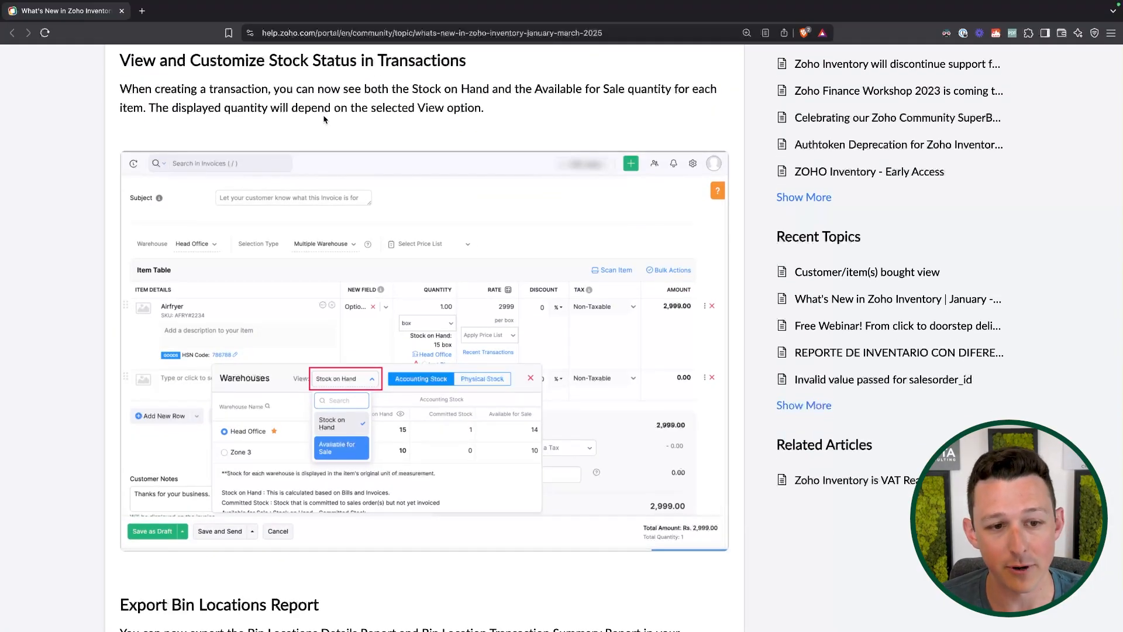
scroll(down, 3)
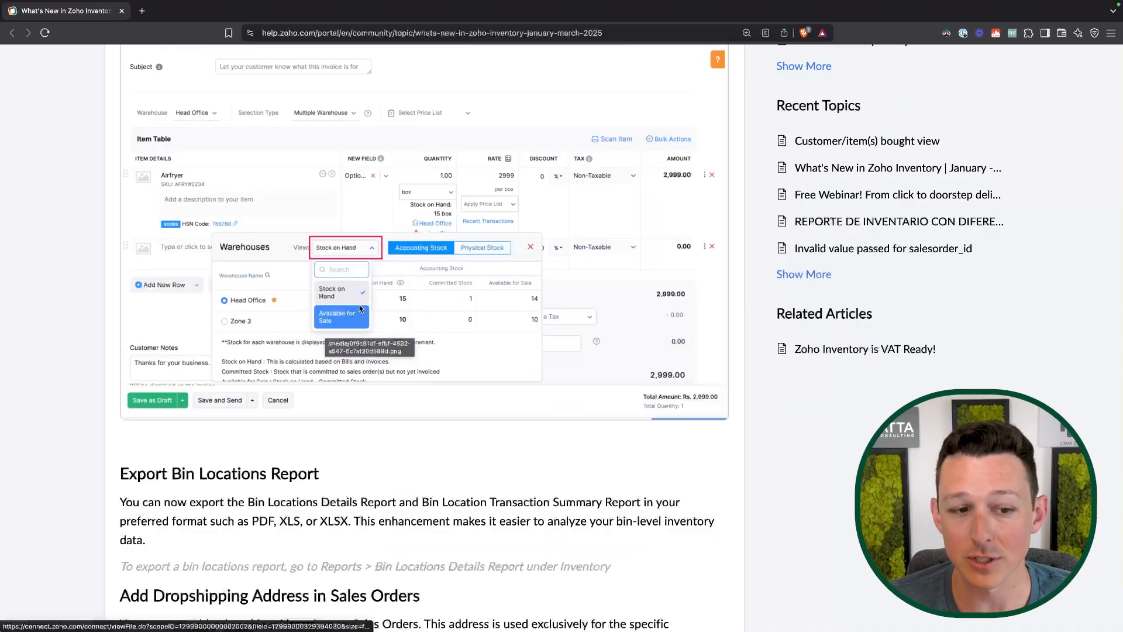
scroll(down, 3)
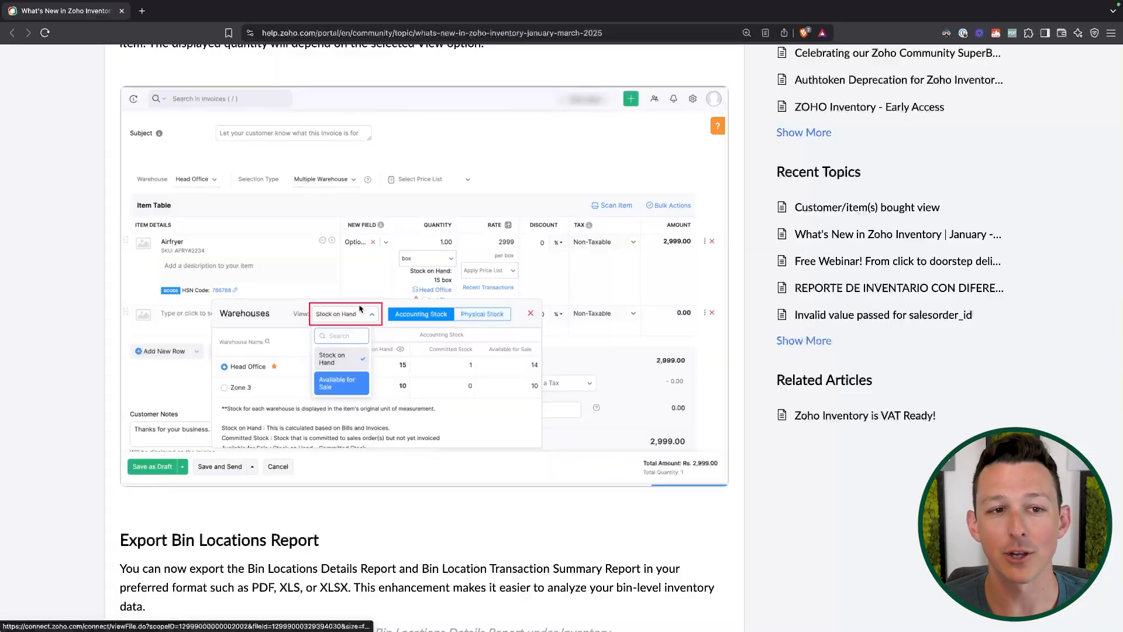
scroll(down, 3)
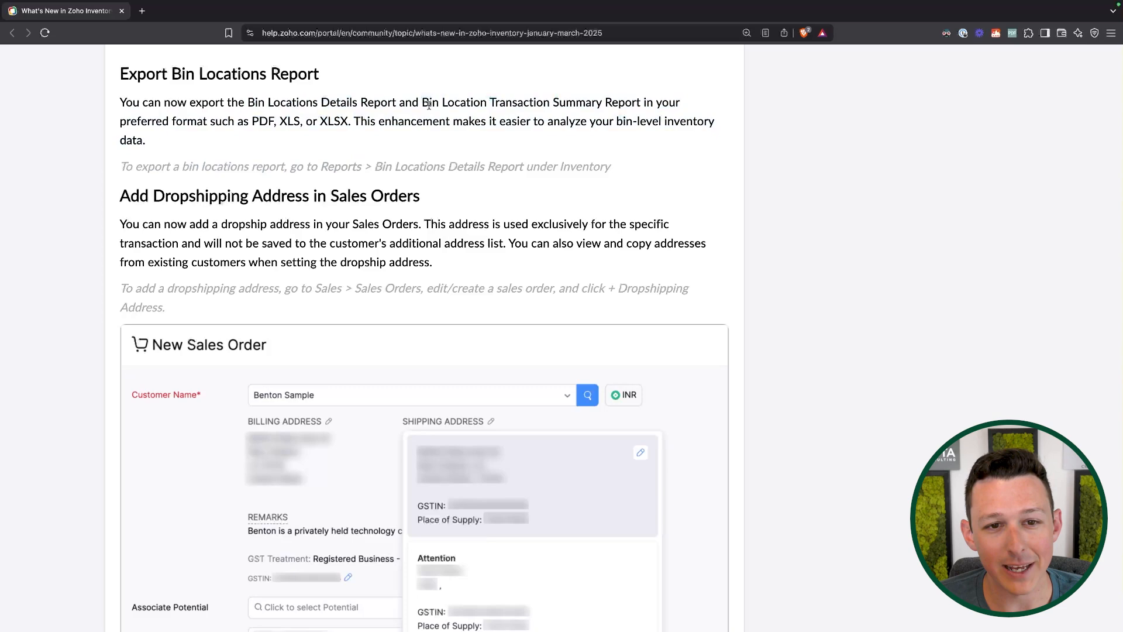
Scroll past the New Sales Order dropshipping screenshot to the New & Improved Inventory Reports heading.
scroll(down, 3)
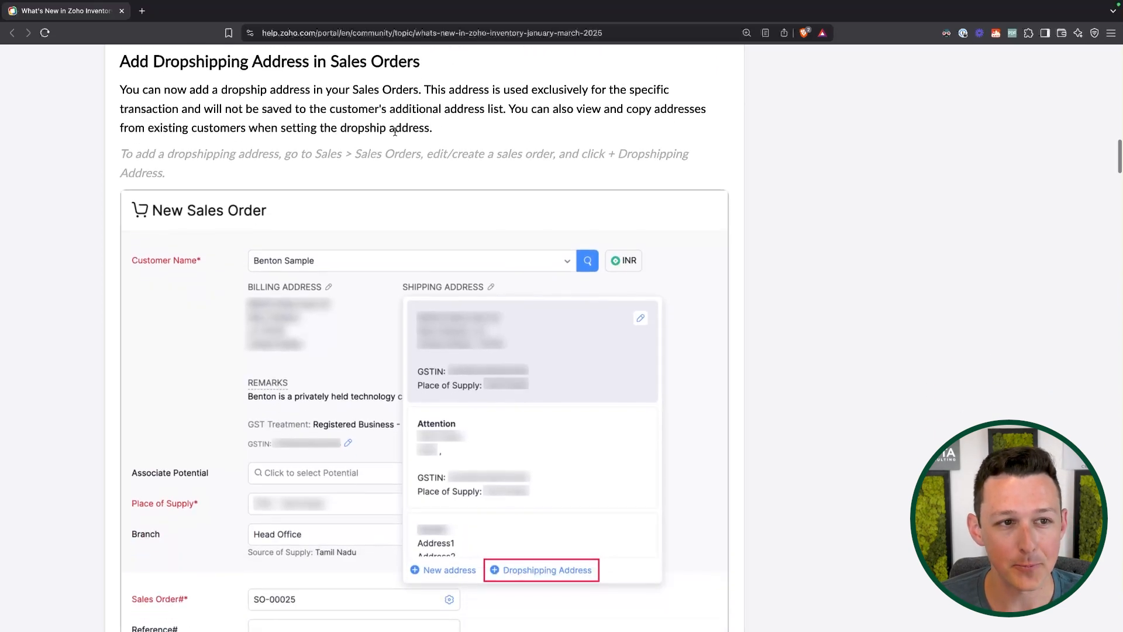
scroll(up, 3)
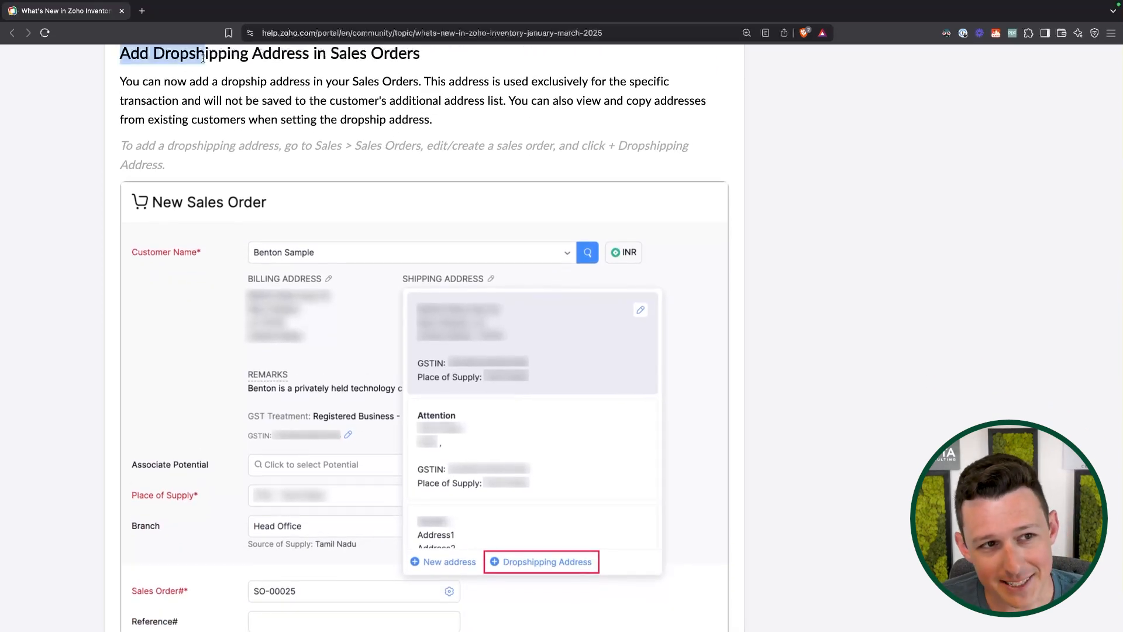
scroll(up, 3)
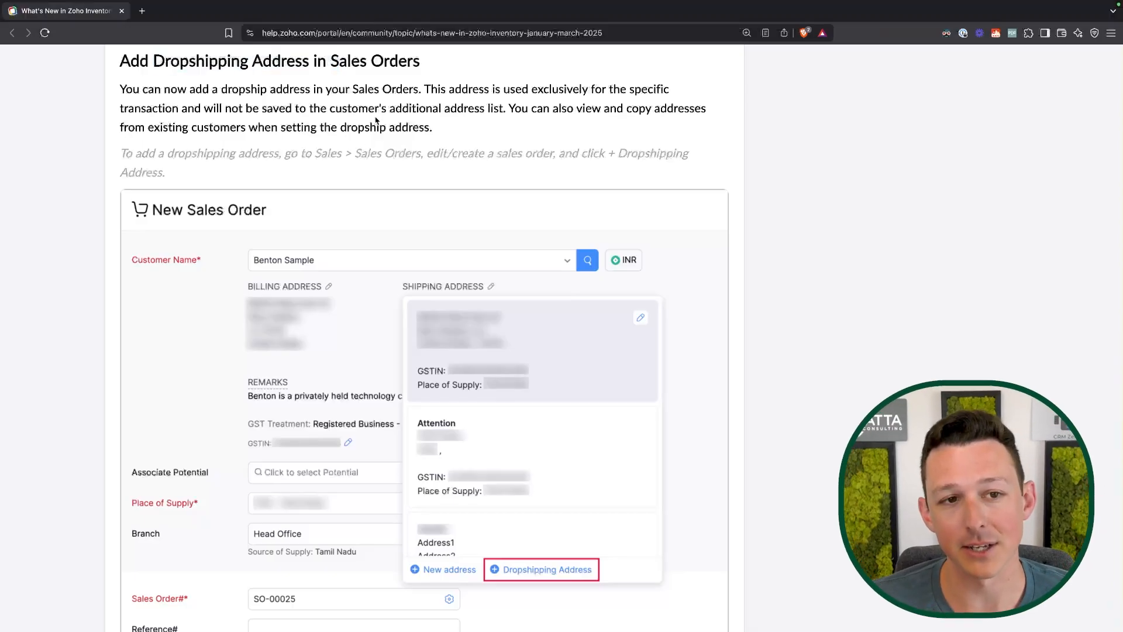
scroll(down, 3)
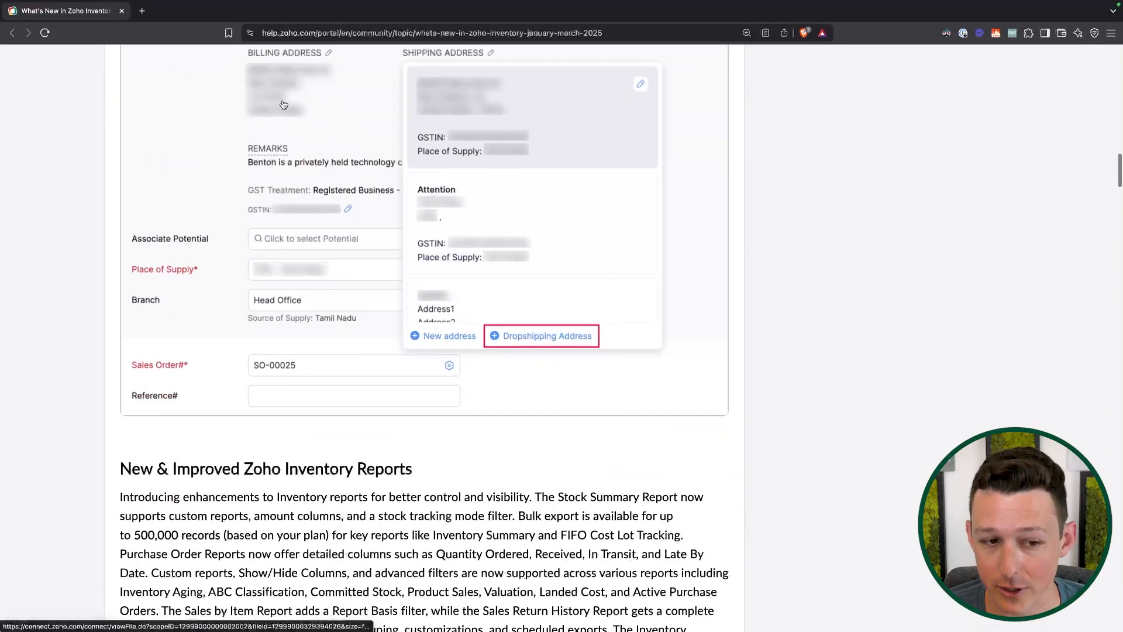
scroll(down, 3)
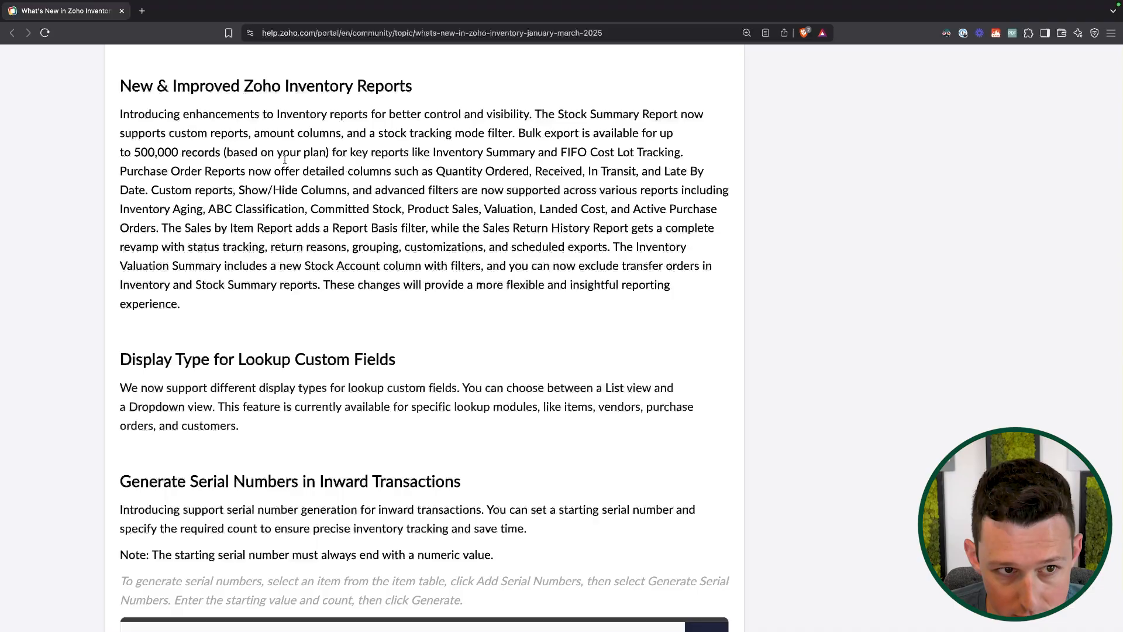
Select text in the Inventory Reports paragraph, then scroll to the Generate Serial Numbers example.
drag(133, 152, 321, 152)
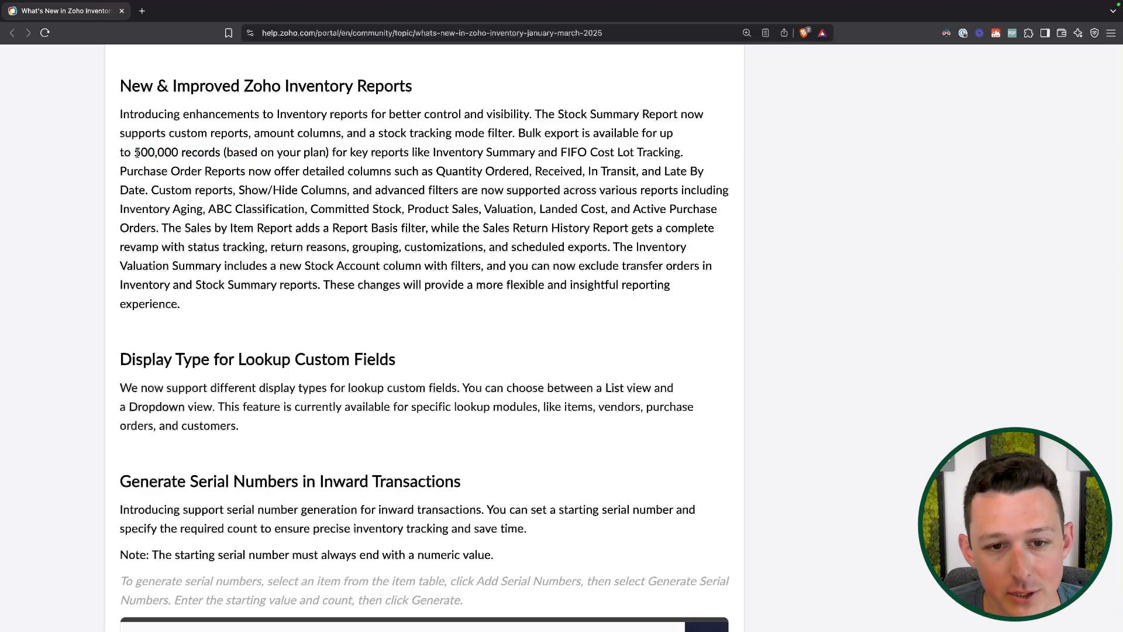
mouse_move(297, 311)
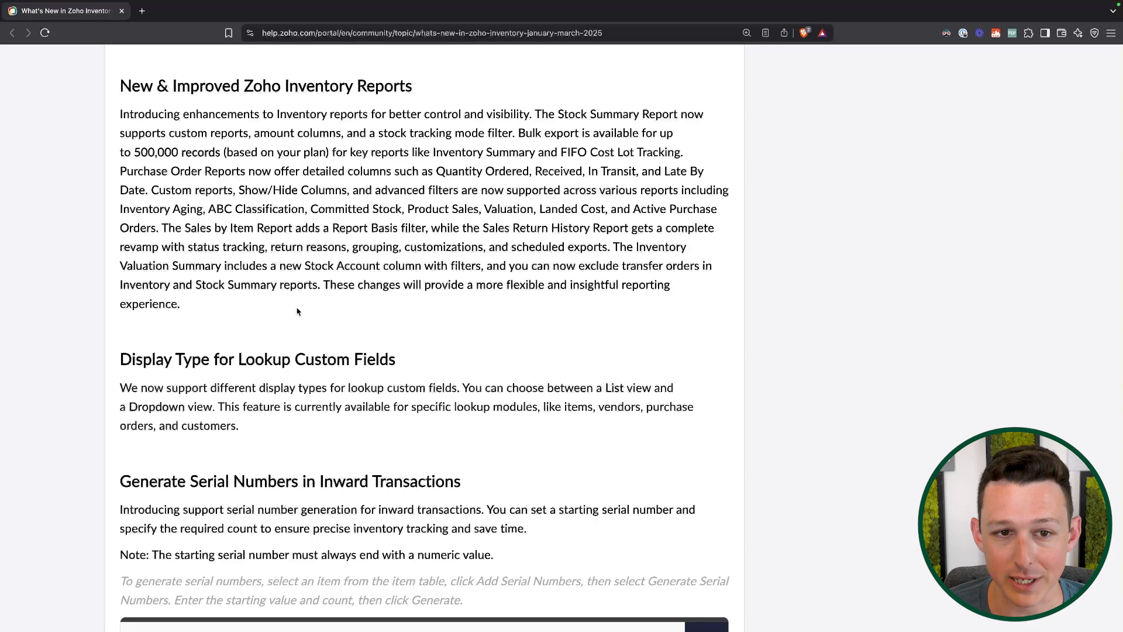
mouse_move(321, 155)
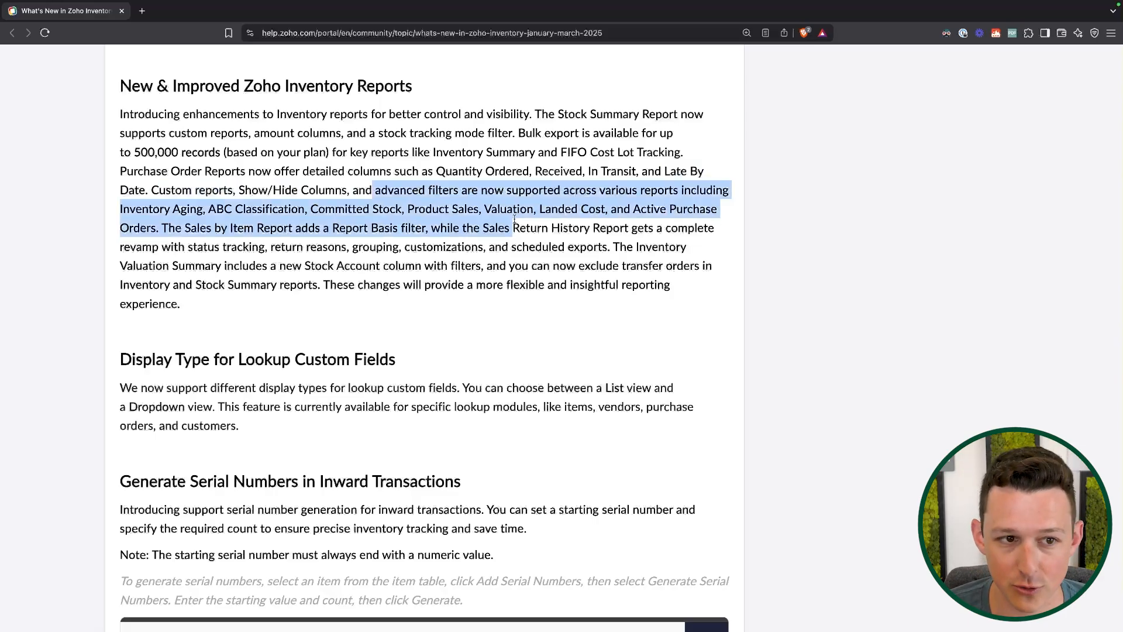
scroll(down, 3)
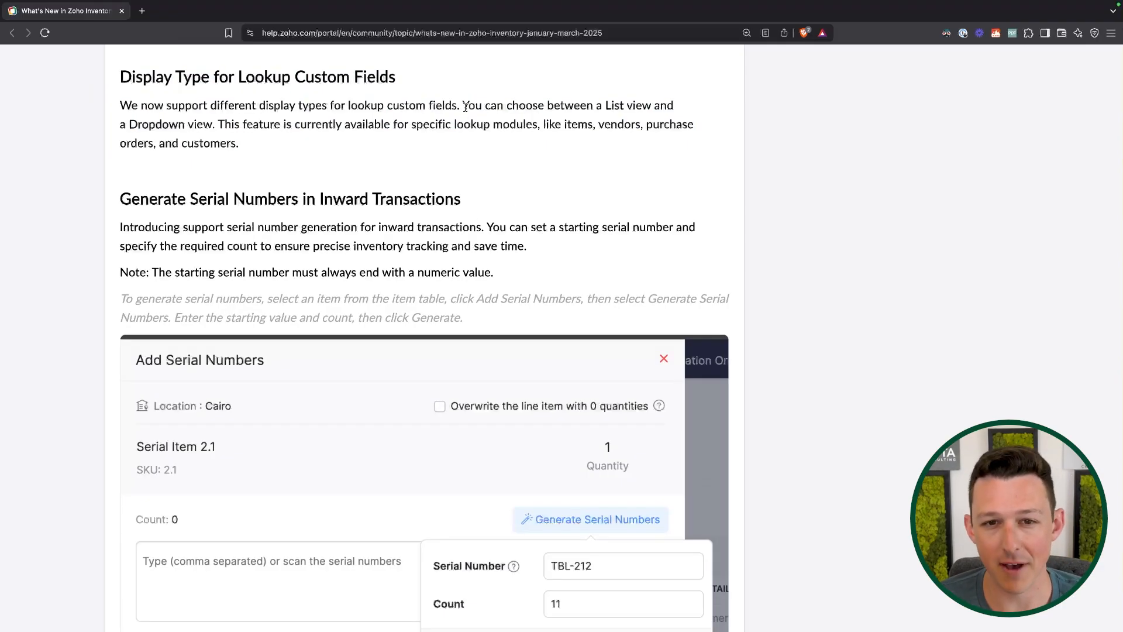
Scroll past the Add Serial Numbers screenshot to Batch Tracking Enhancements and UPS Line Items.
double_click(628, 105)
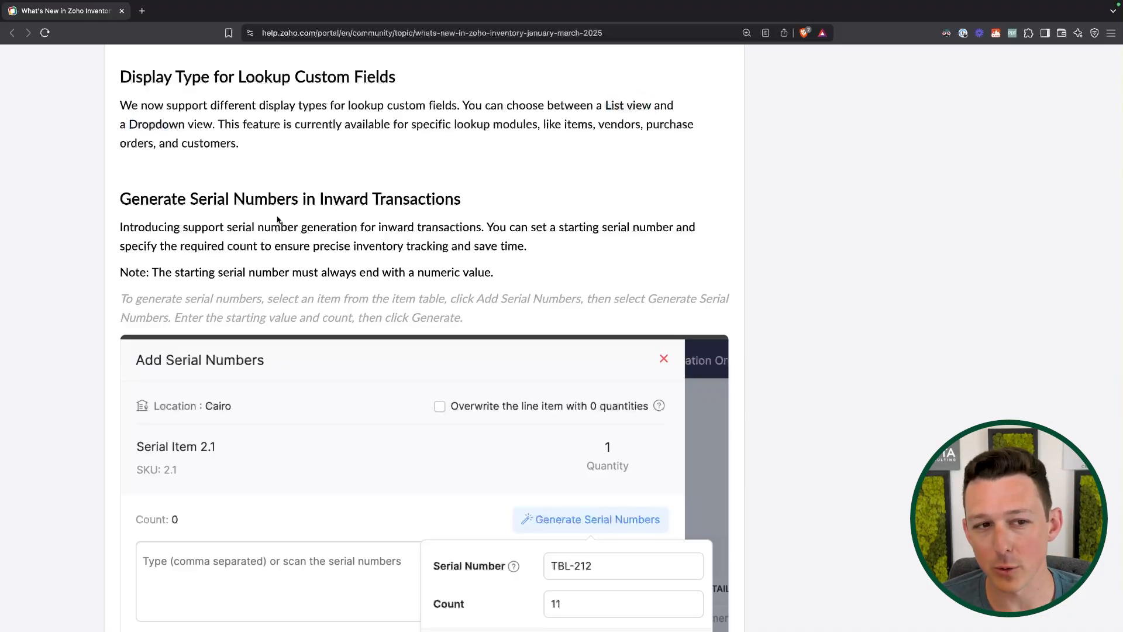
scroll(down, 3)
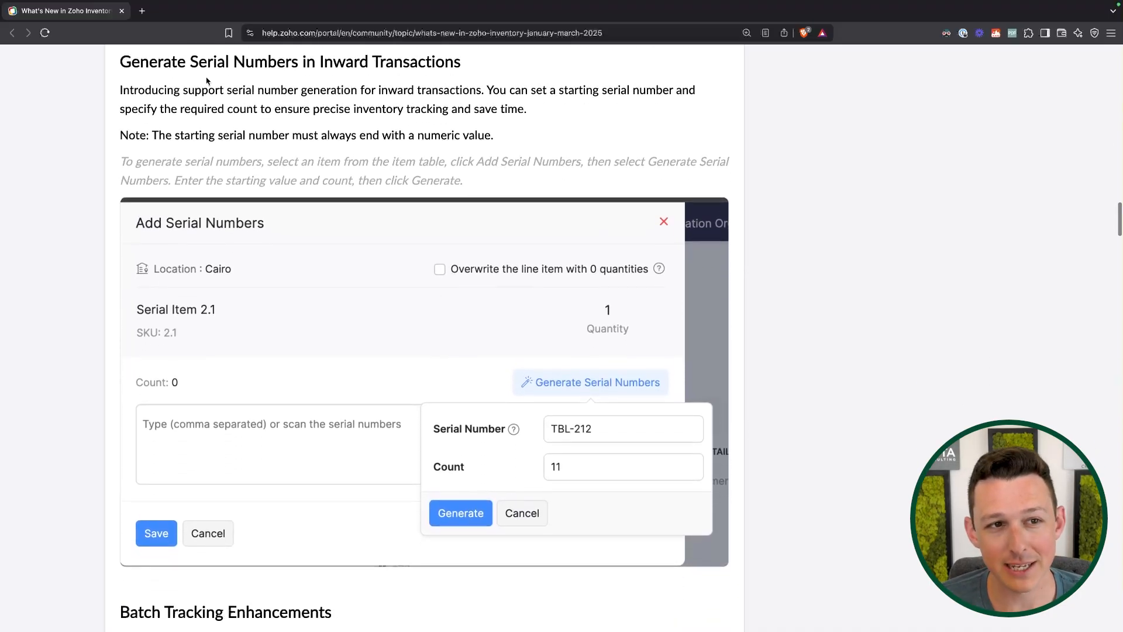
mouse_move(472, 134)
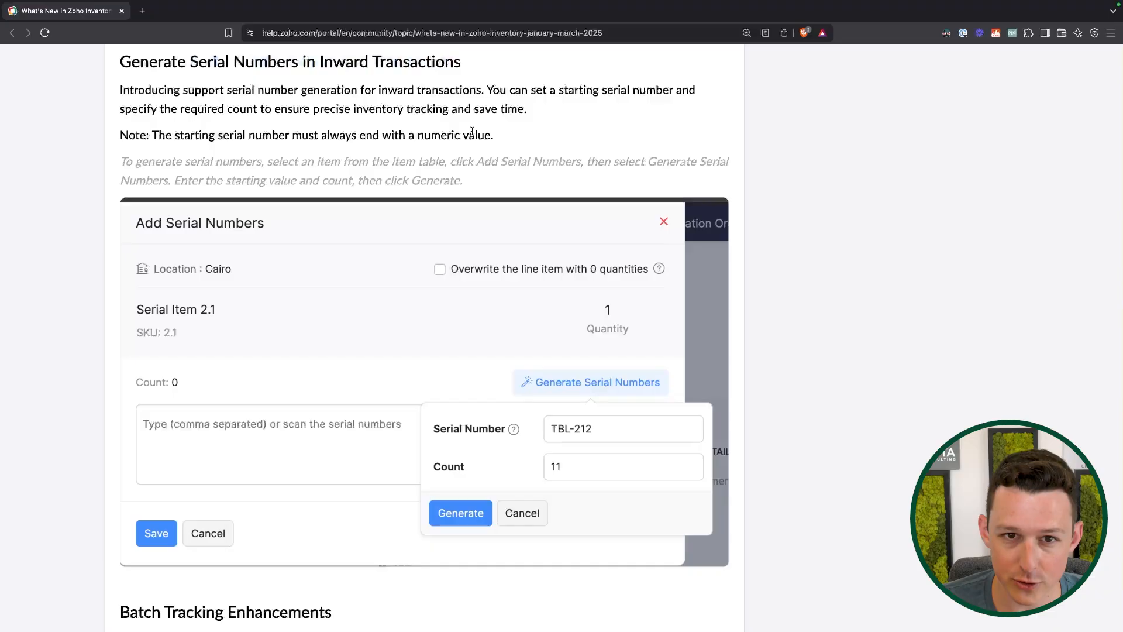
scroll(down, 3)
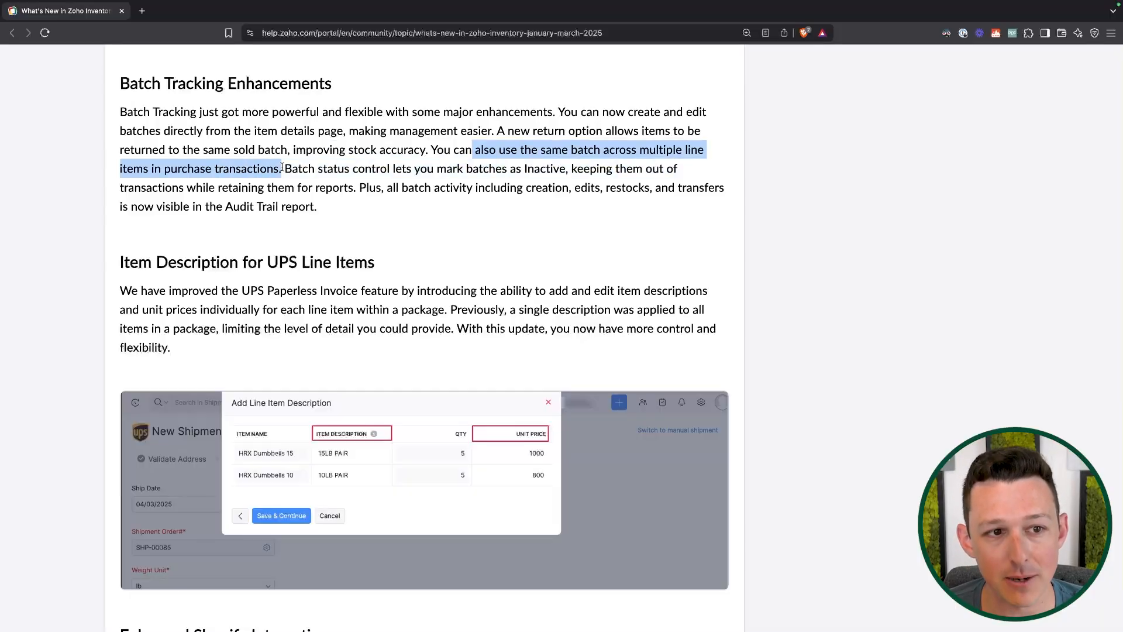
Clear and re-select text in the Batch Tracking Enhancements paragraph while reading it.
click(376, 216)
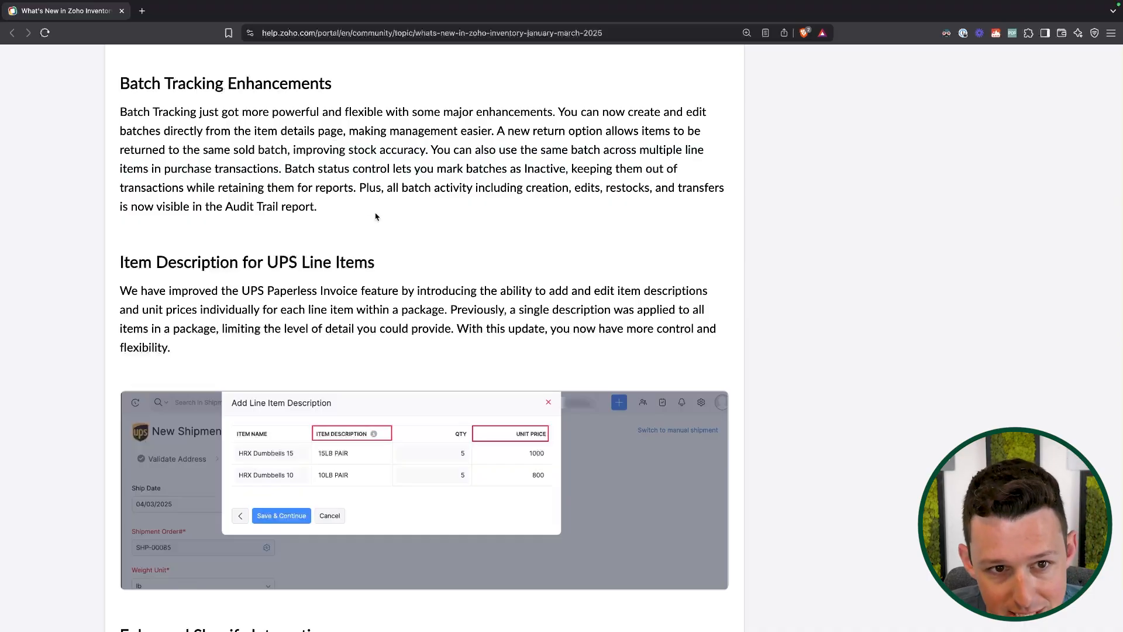
mouse_move(575, 168)
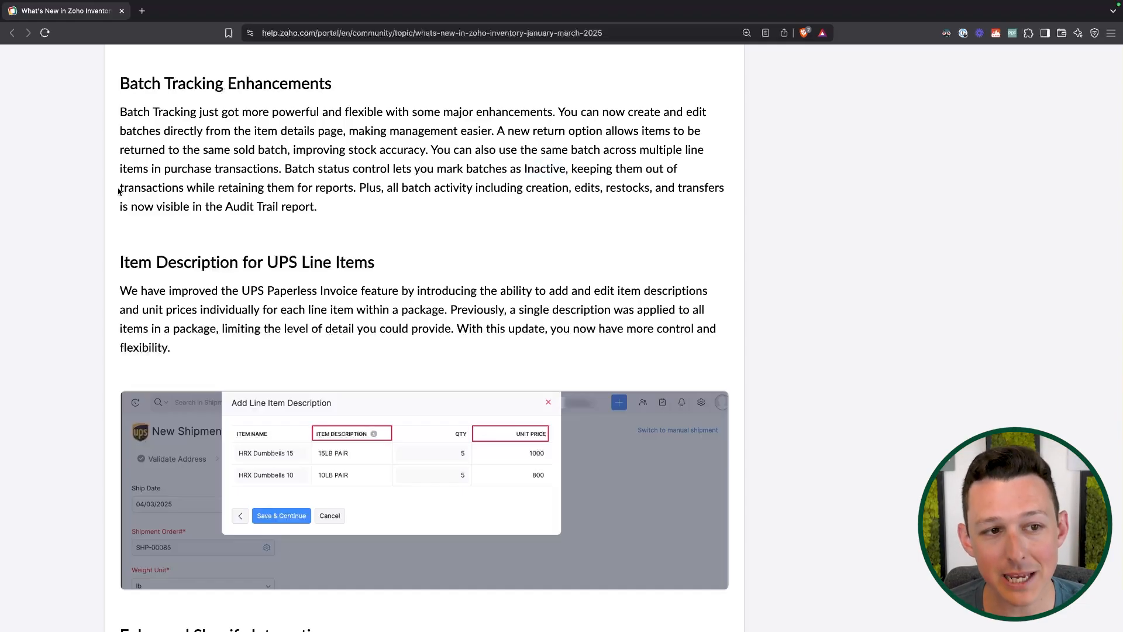
drag(120, 187, 353, 188)
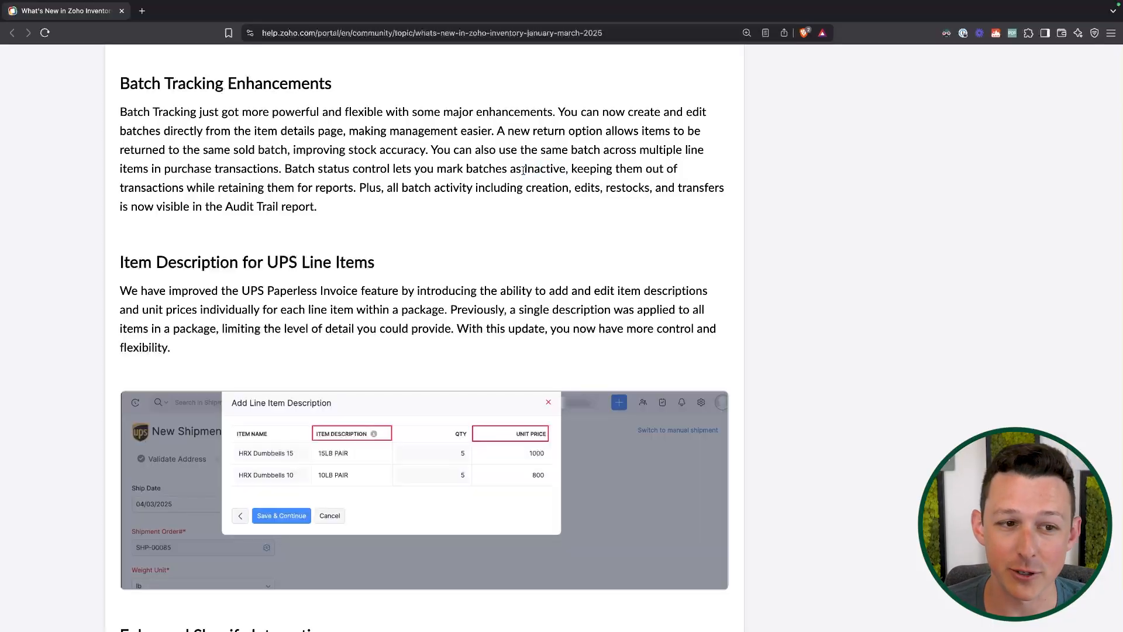
Scroll past the Add Line Item Description screenshot to the Enhanced Shopify Integration heading.
scroll(down, 3)
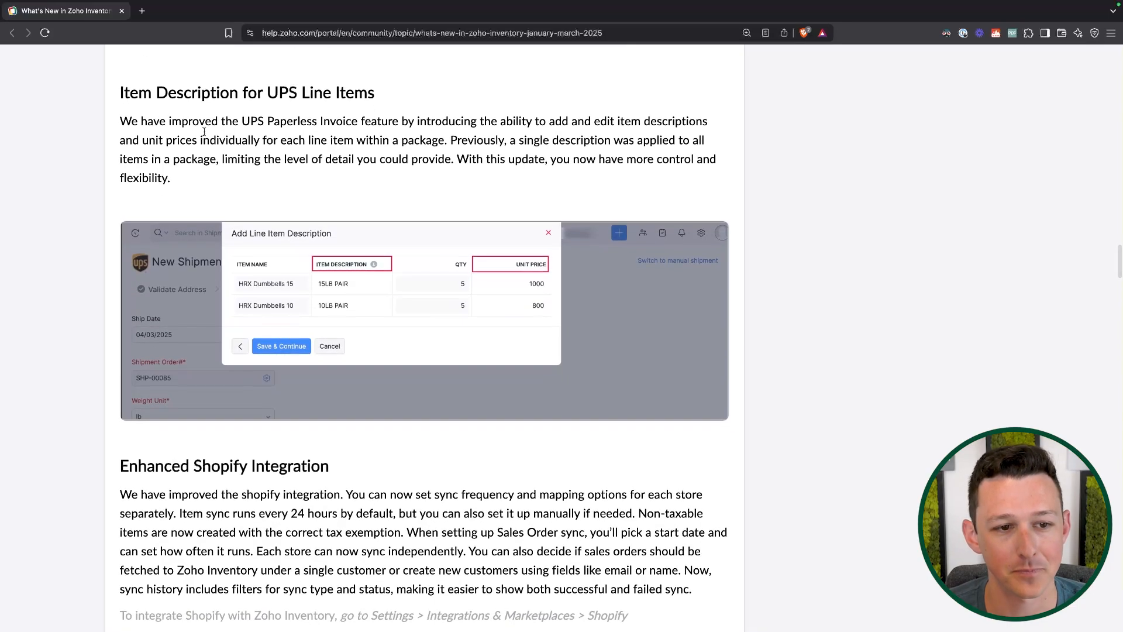
mouse_move(247, 184)
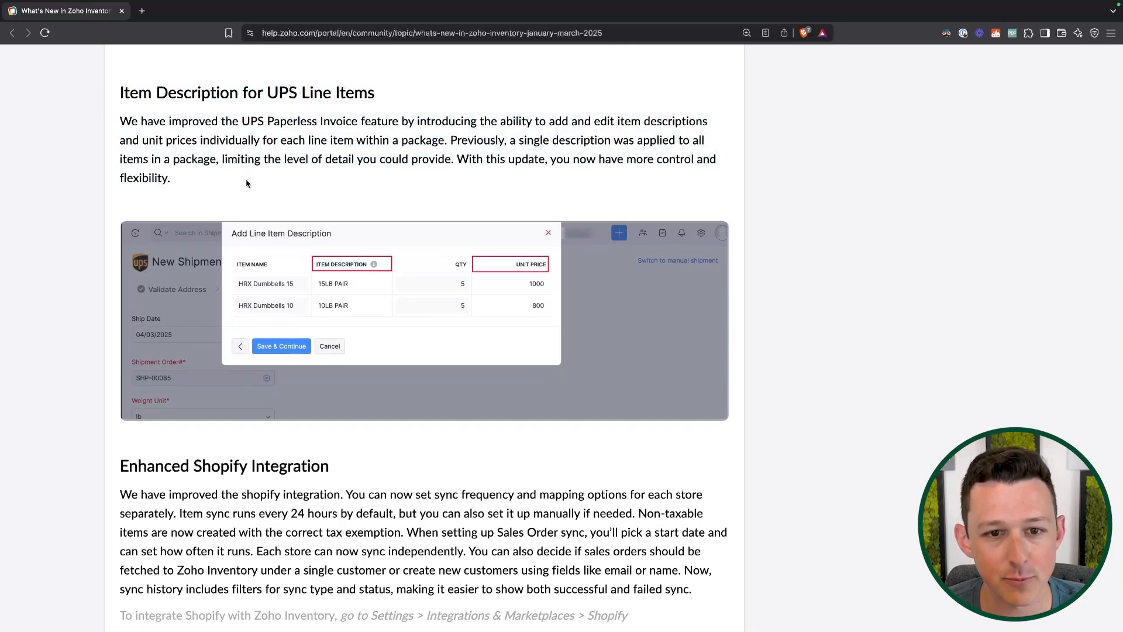
mouse_move(512, 187)
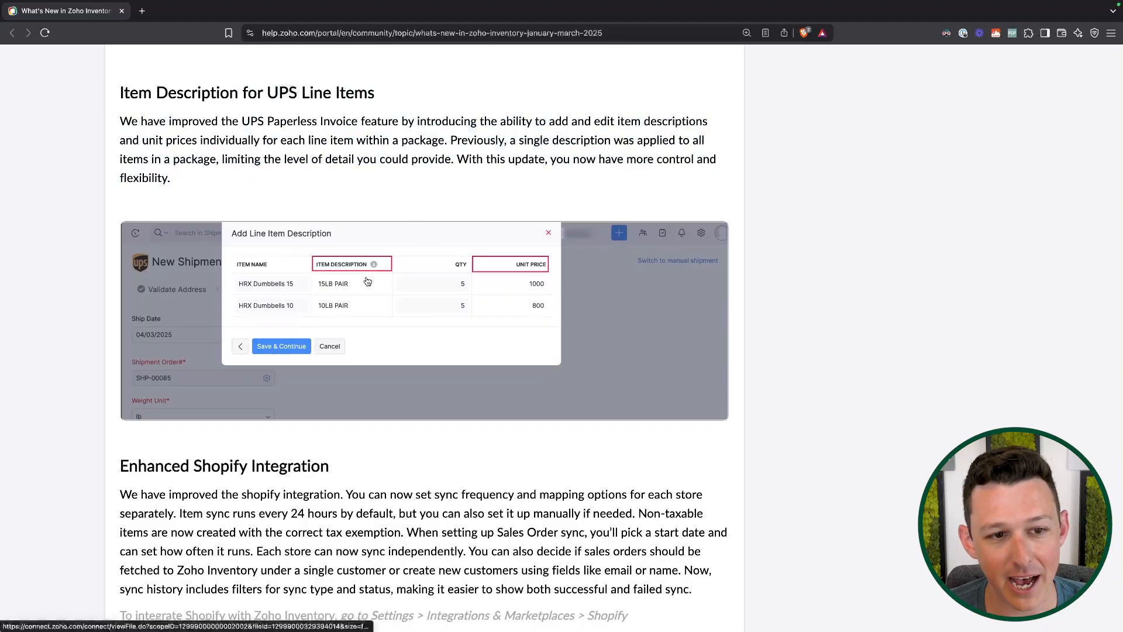
mouse_move(500, 130)
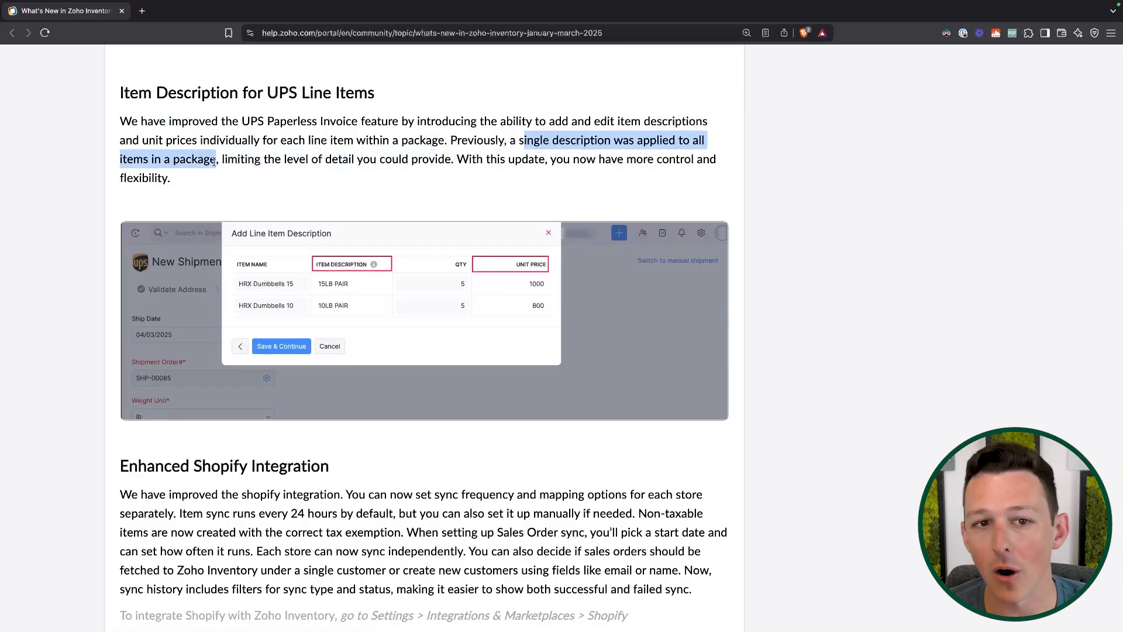
scroll(down, 3)
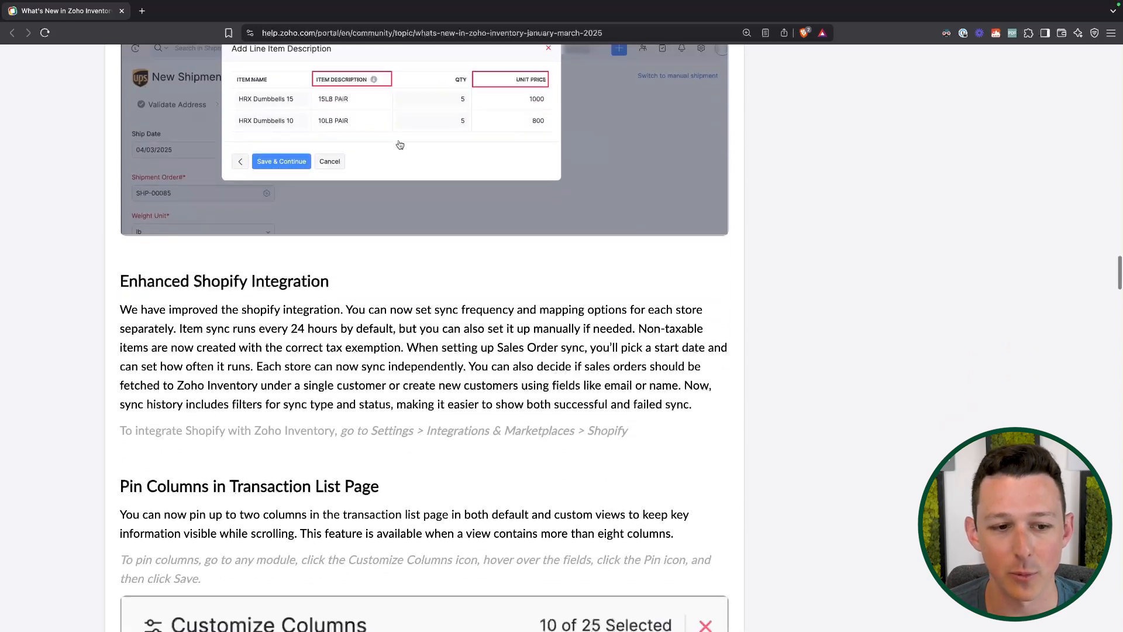
Highlight the Shopify sentences on item sync, non-taxable items and sync history filters in turn.
scroll(down, 3)
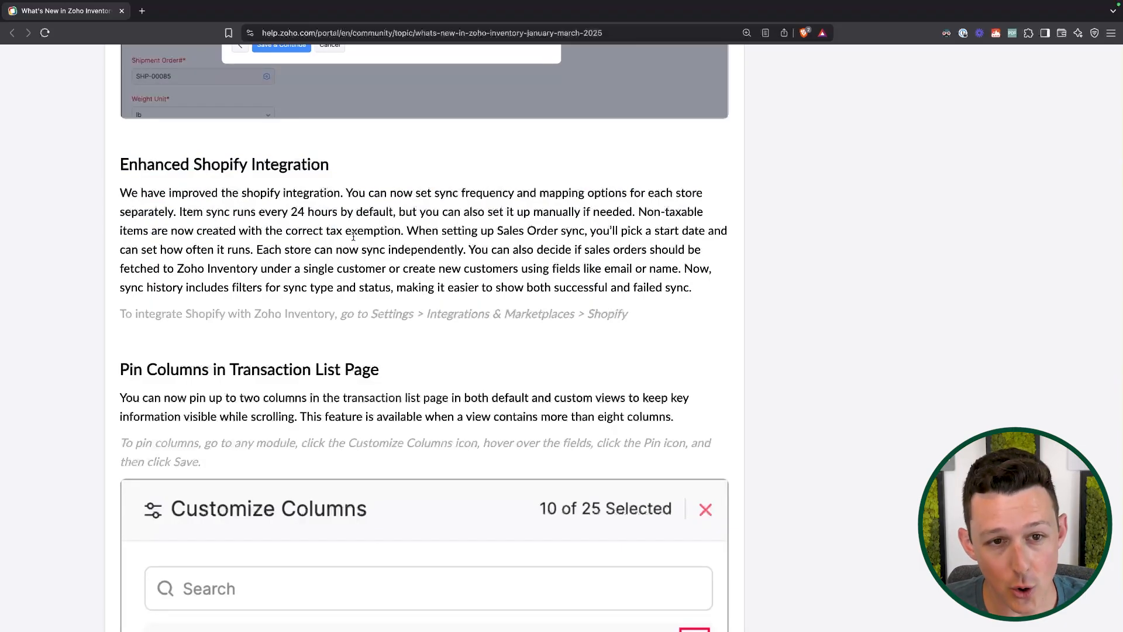
drag(343, 193, 384, 212)
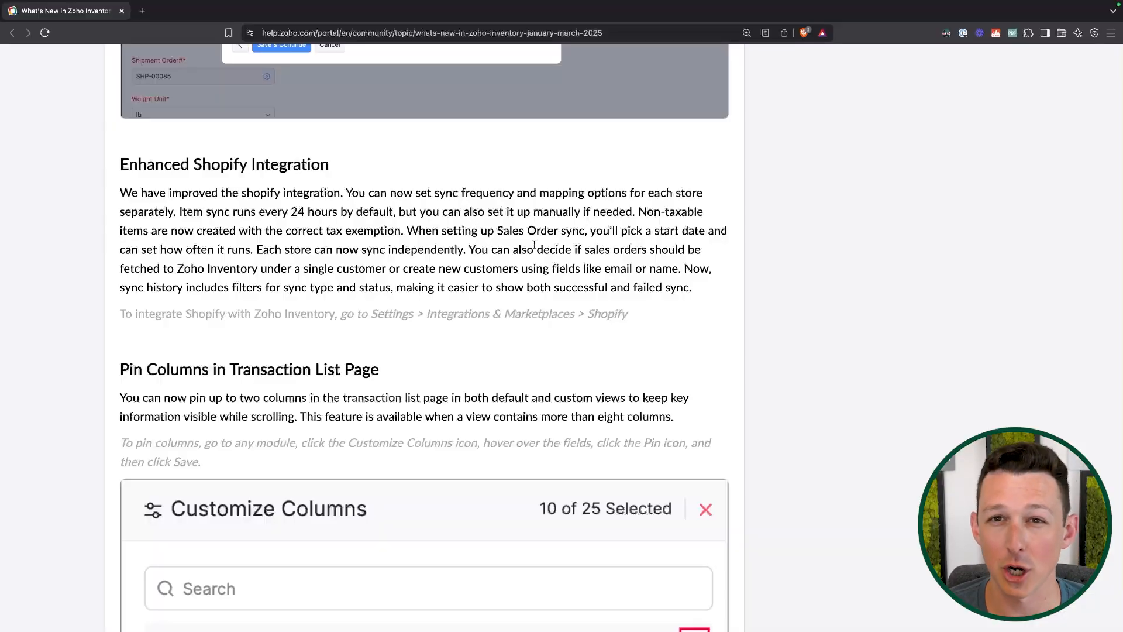
drag(181, 211, 403, 230)
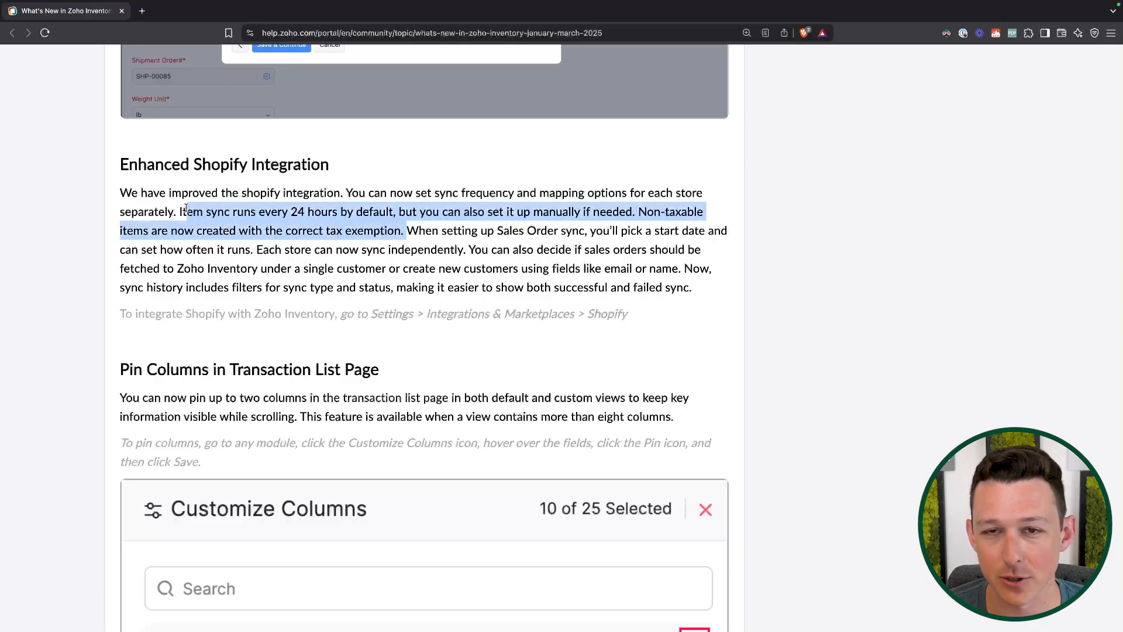
click(391, 261)
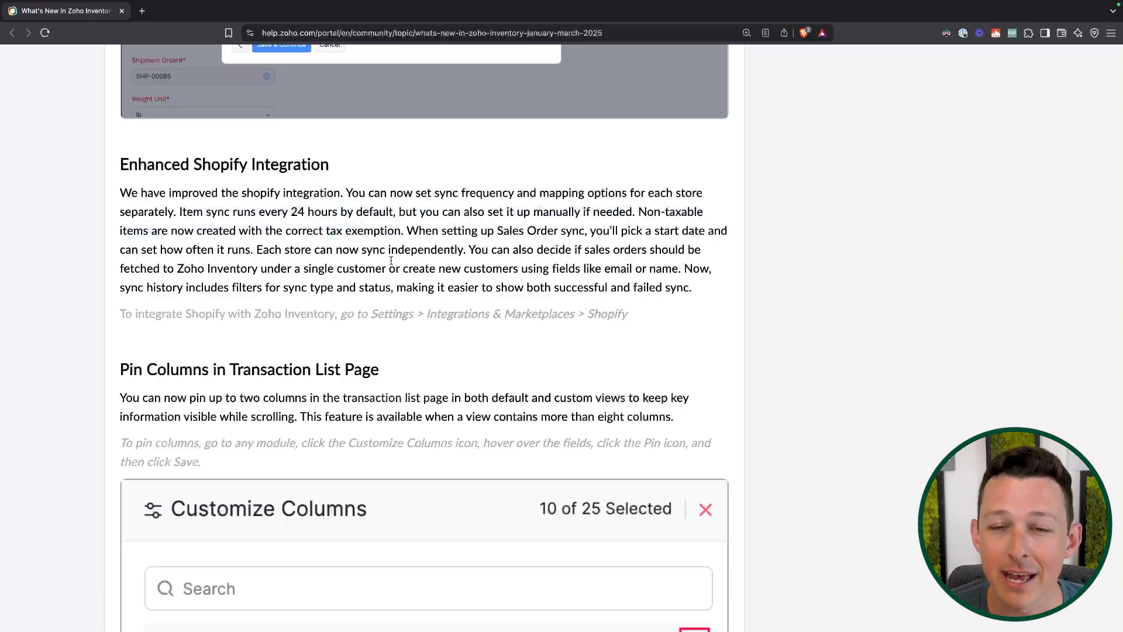
drag(407, 230, 503, 249)
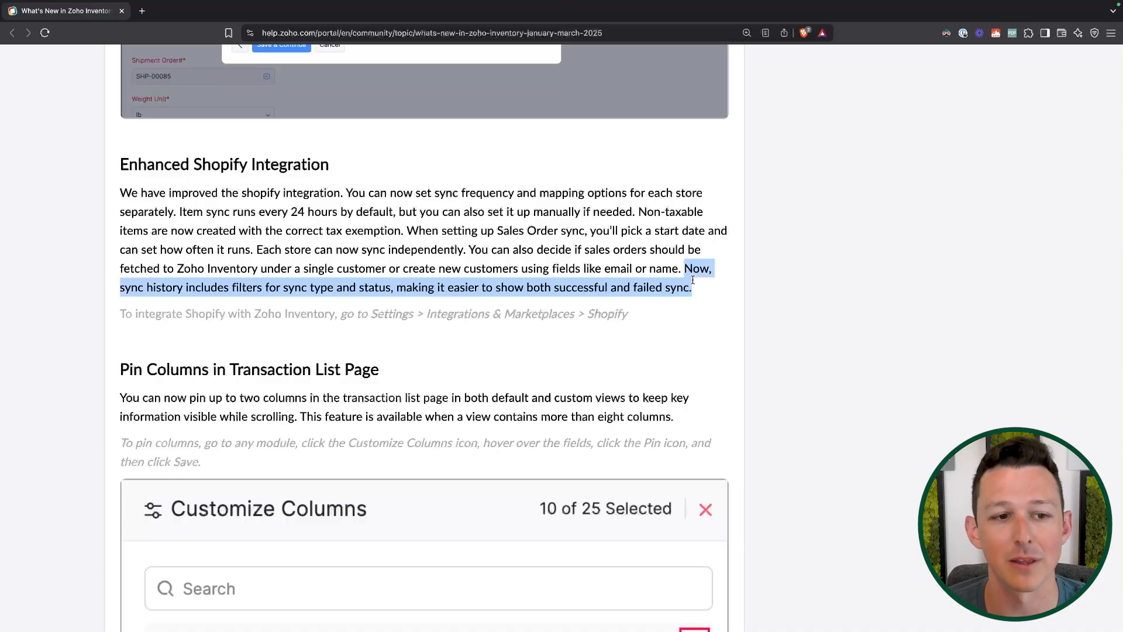
Scroll past the Pin Columns screenshot to Edit Etsy Orders and Clone Delivery Challans, clearing the text highlight.
scroll(down, 3)
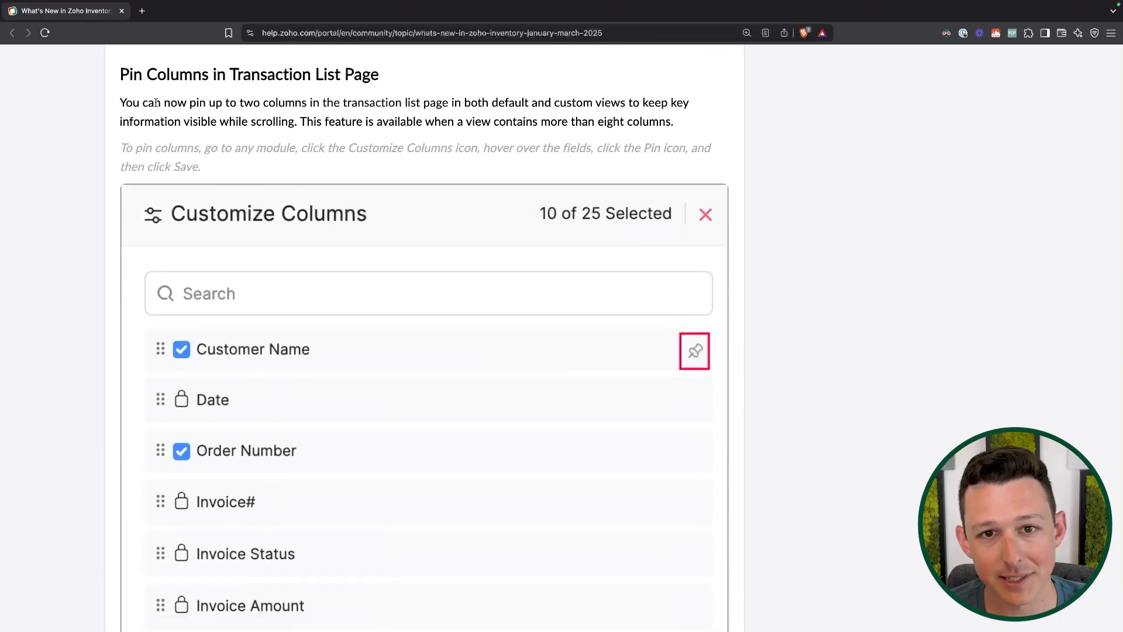
scroll(down, 3)
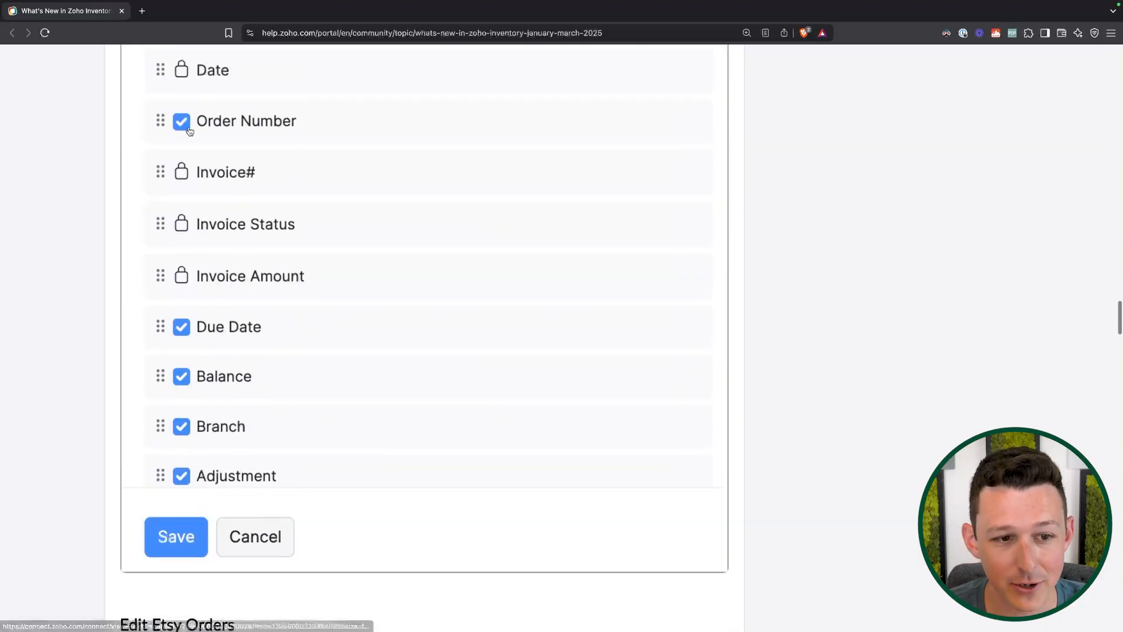
scroll(up, 3)
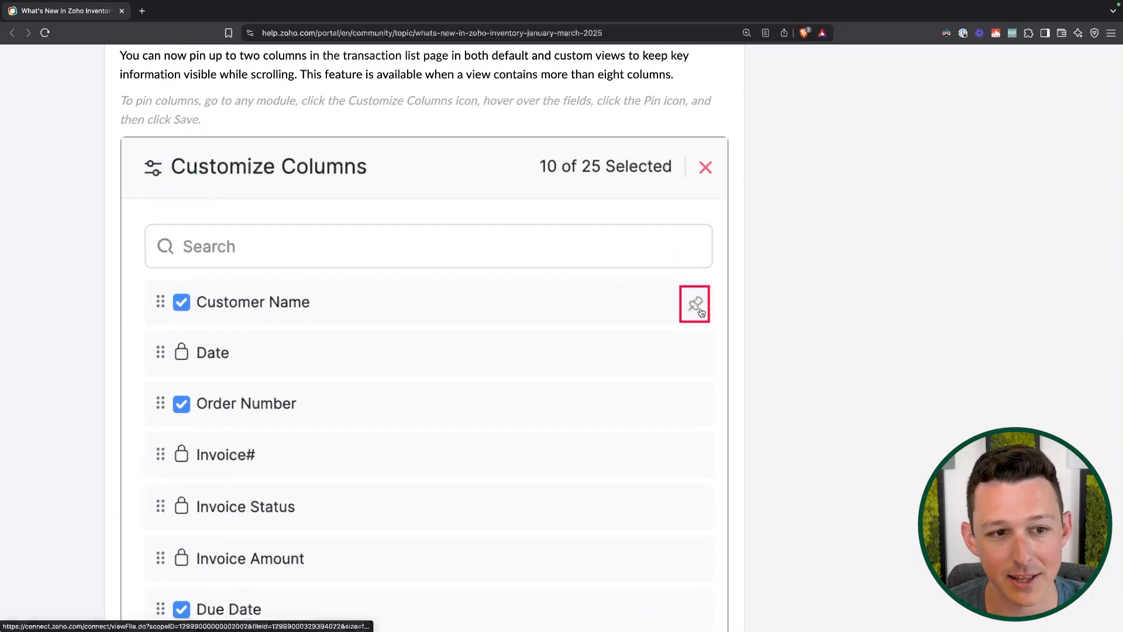
mouse_move(694, 302)
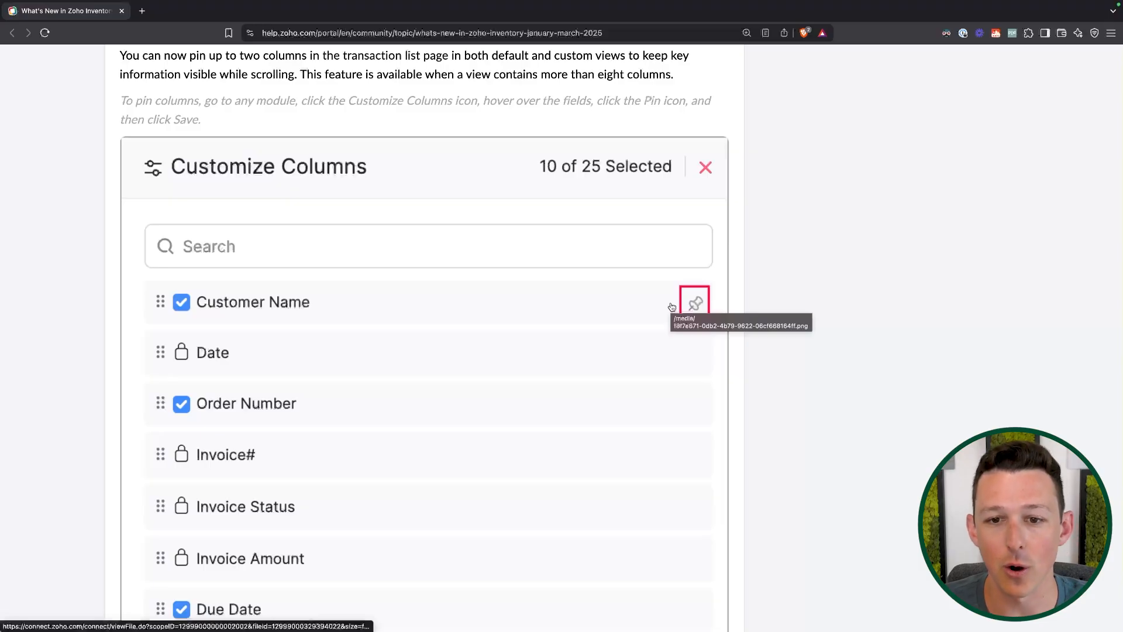
scroll(down, 3)
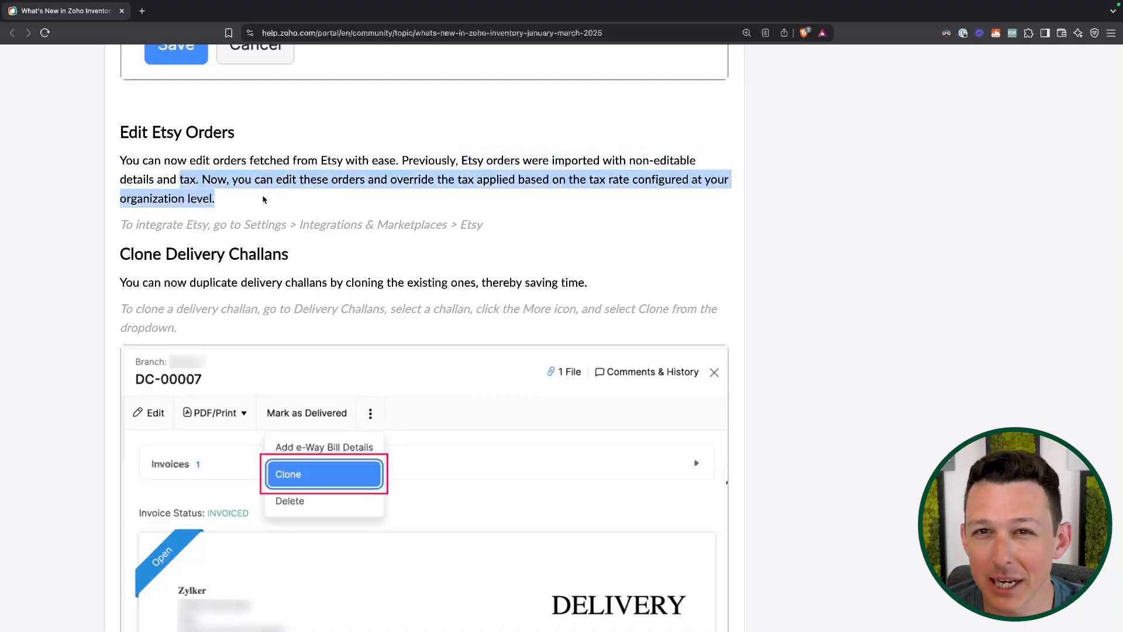
click(263, 199)
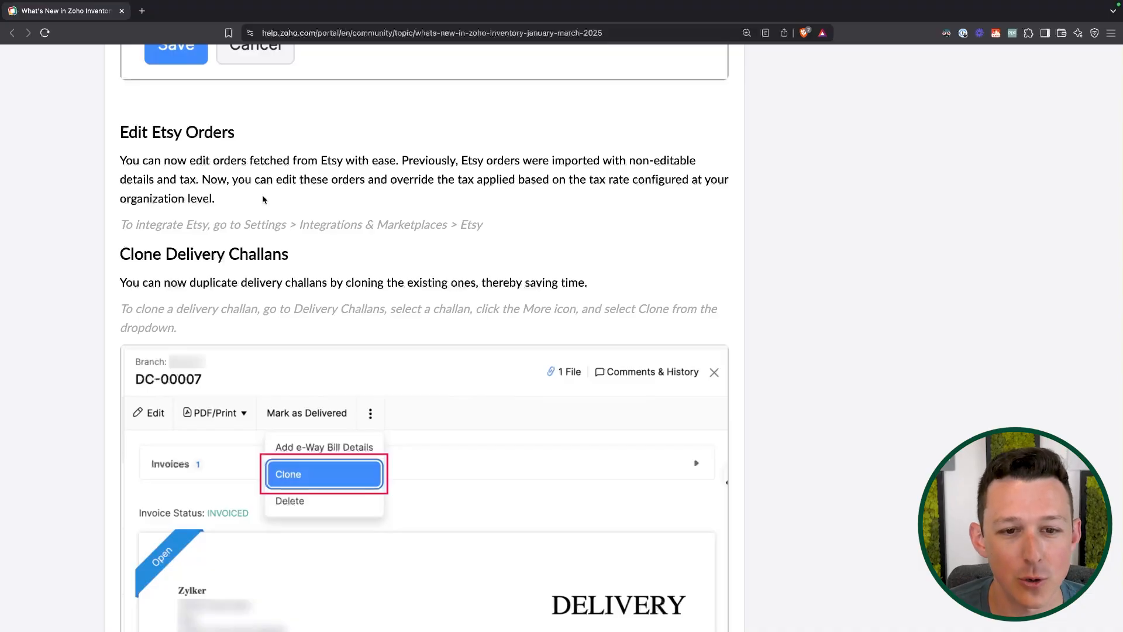
Scroll past the delivery challan example to Enhanced Export and Print Preferences and MFA for Portals.
scroll(down, 3)
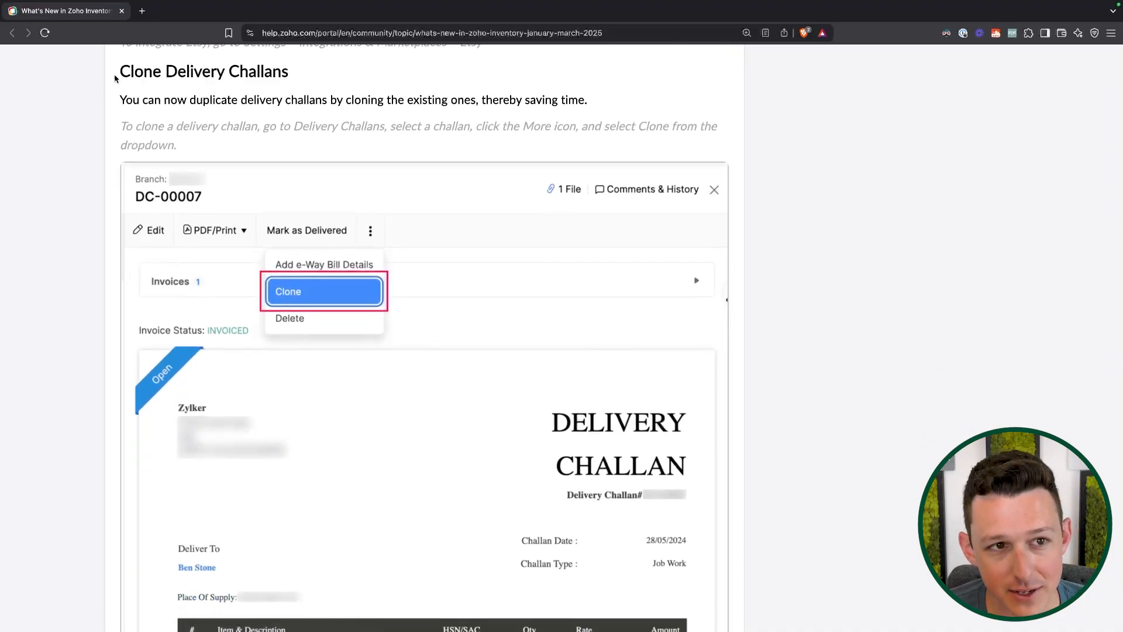
scroll(down, 3)
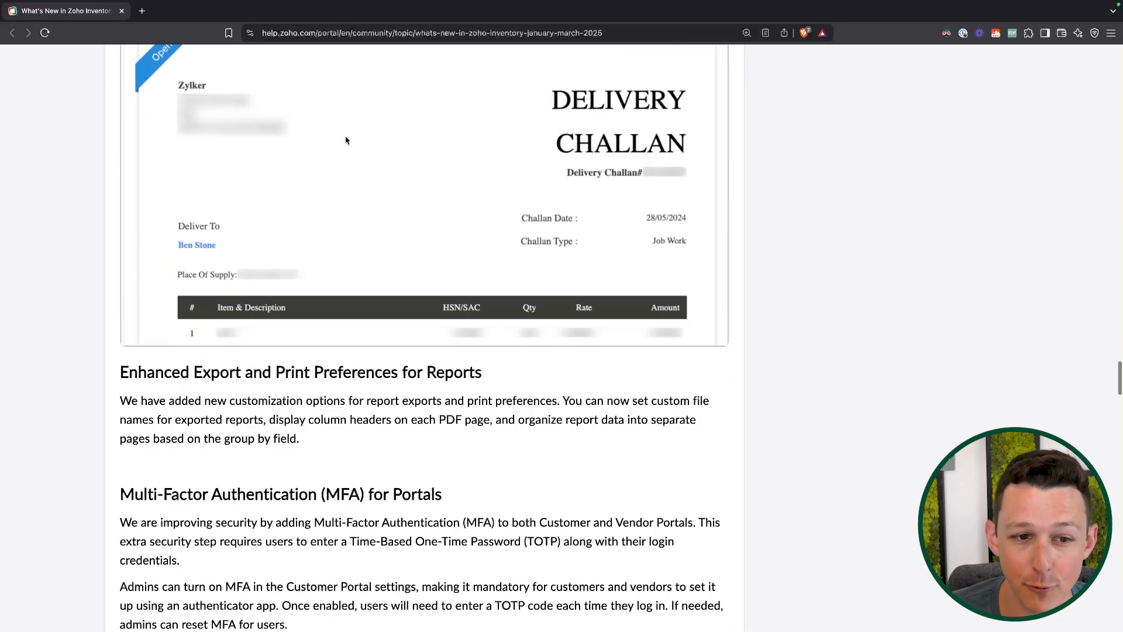
scroll(down, 3)
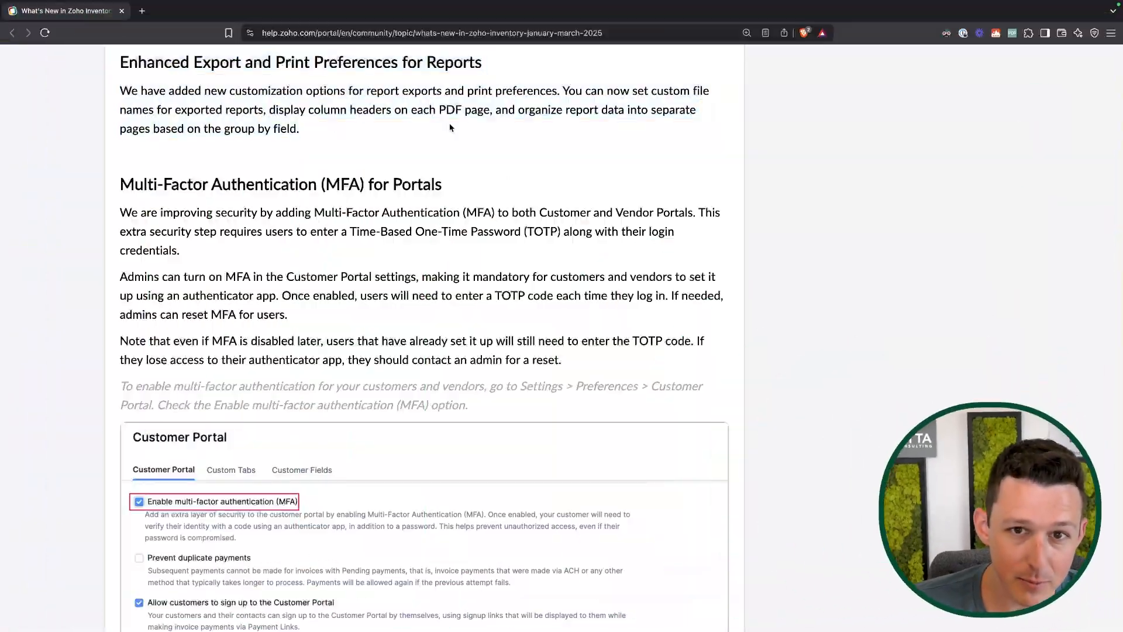
mouse_move(566, 91)
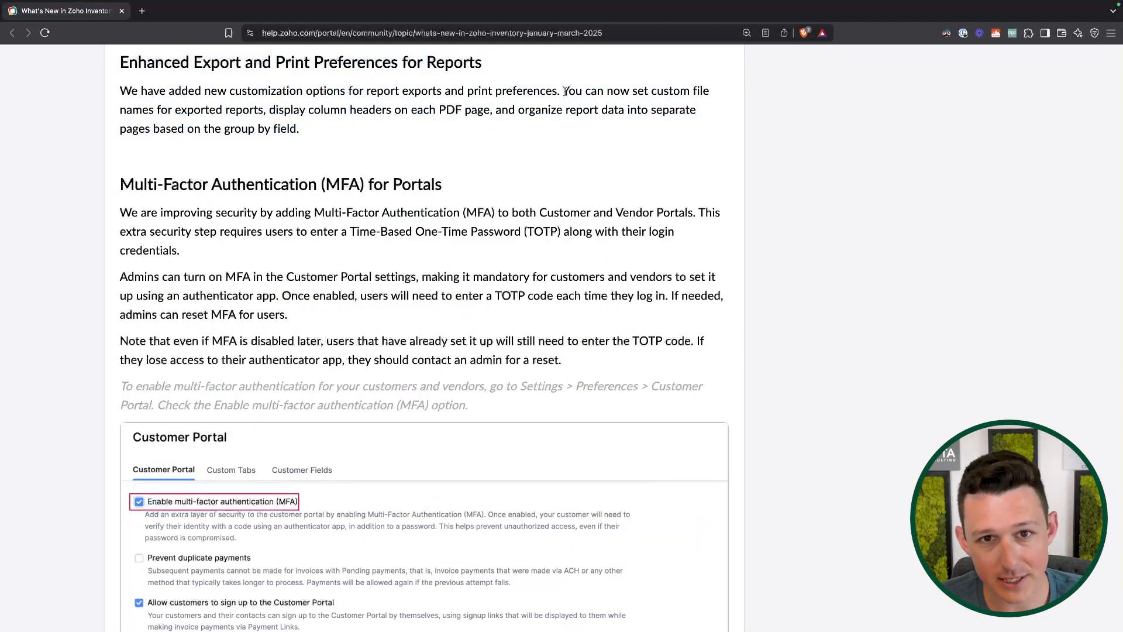
mouse_move(266, 113)
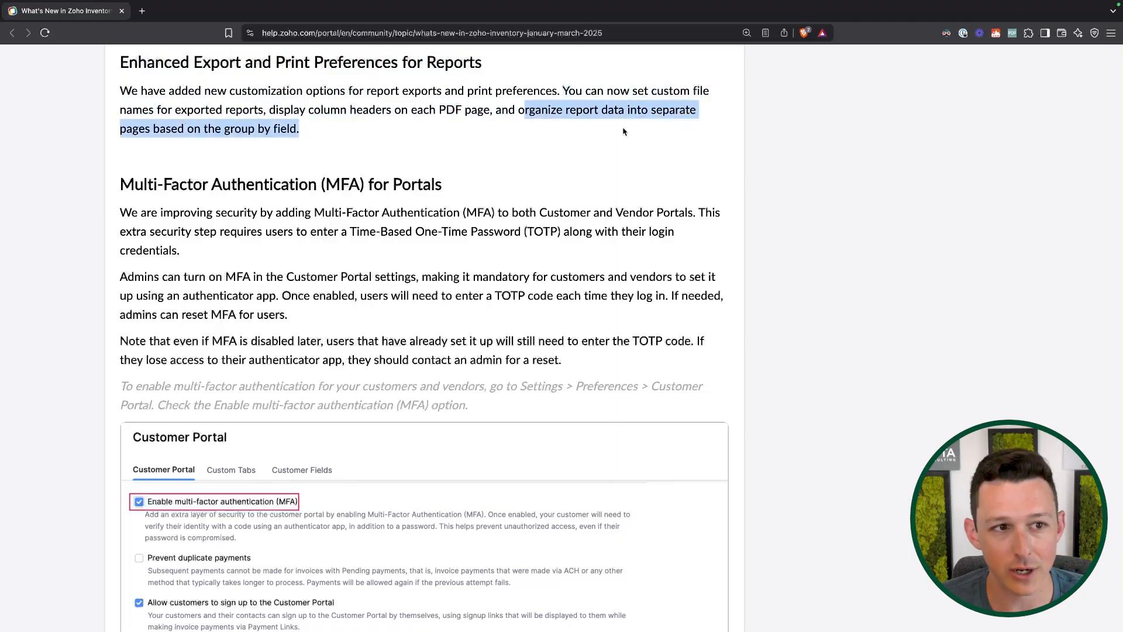
Scroll past the MFA portal example to Import Move Orders and Putaways and Attach Documents in Purchase Receives.
scroll(down, 3)
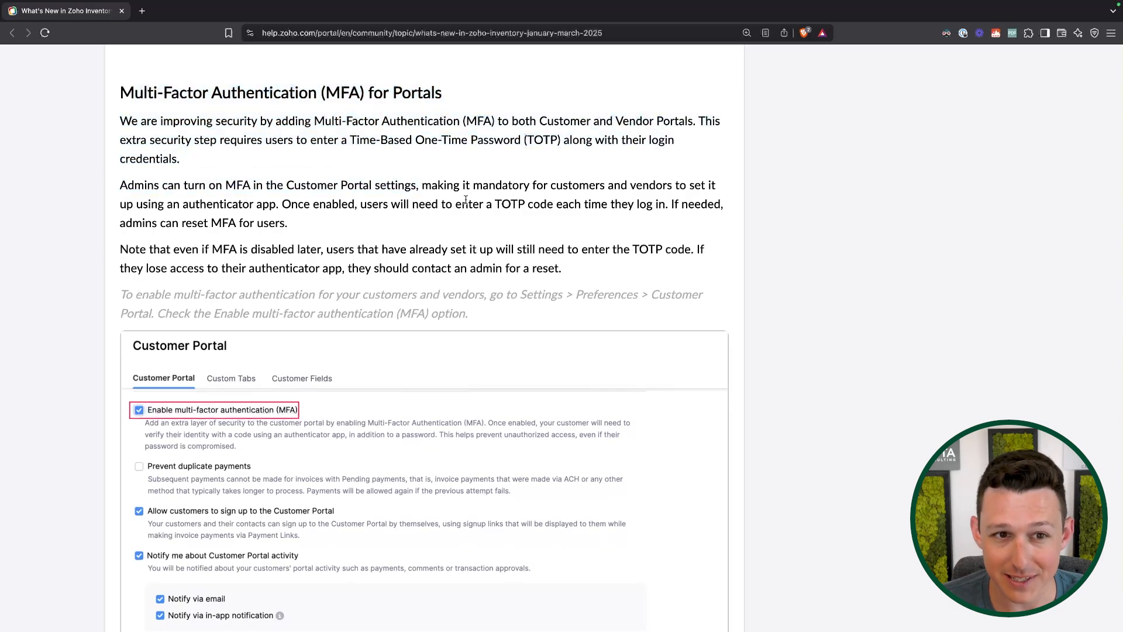
double_click(343, 93)
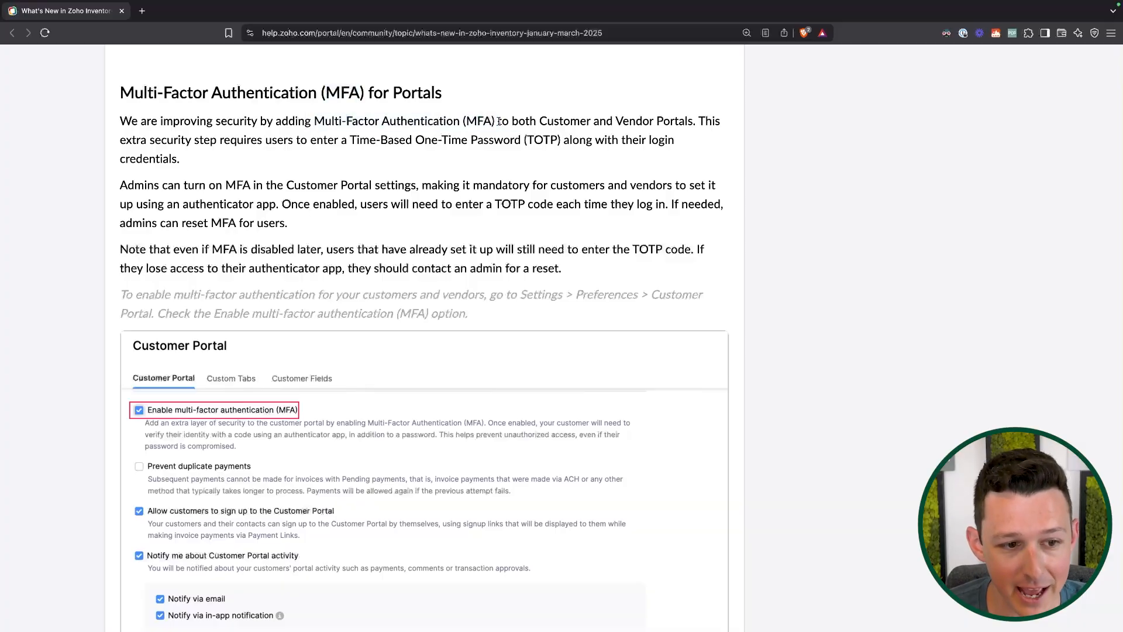
scroll(down, 3)
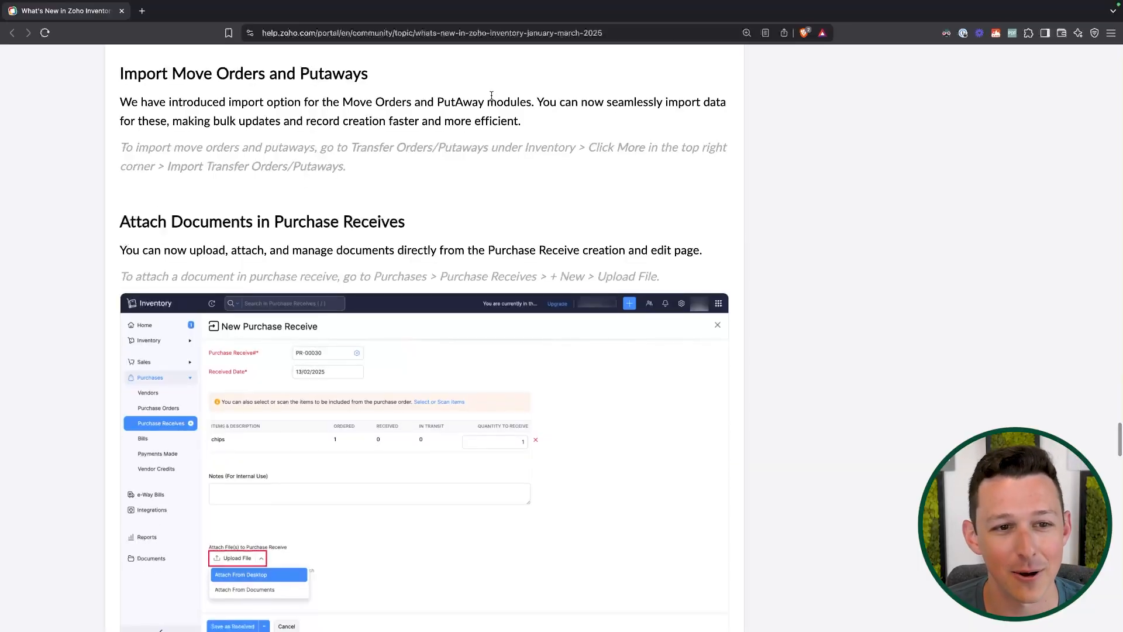
Scroll past the Attach Documents screenshot to Print & PDF Support for Purchase Receives.
scroll(up, 3)
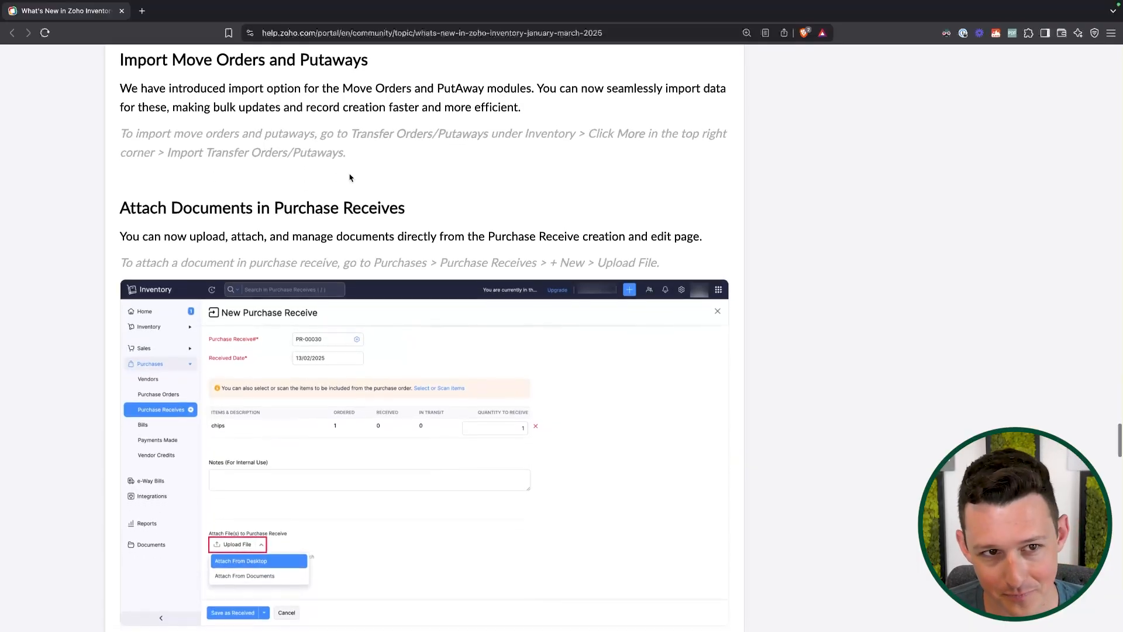
scroll(down, 3)
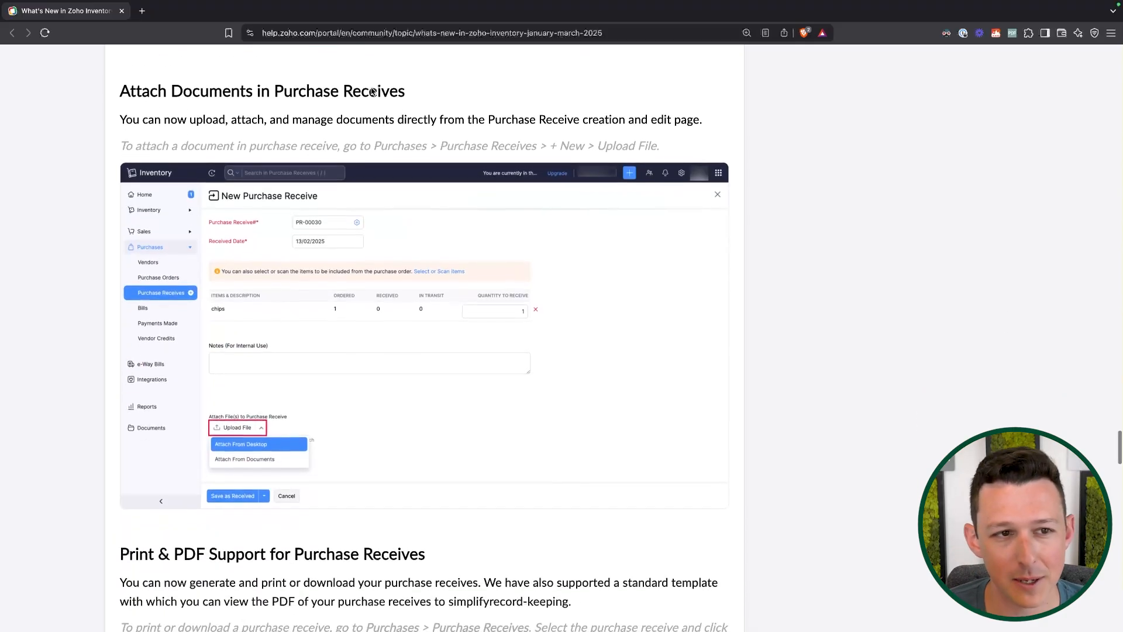
scroll(up, 3)
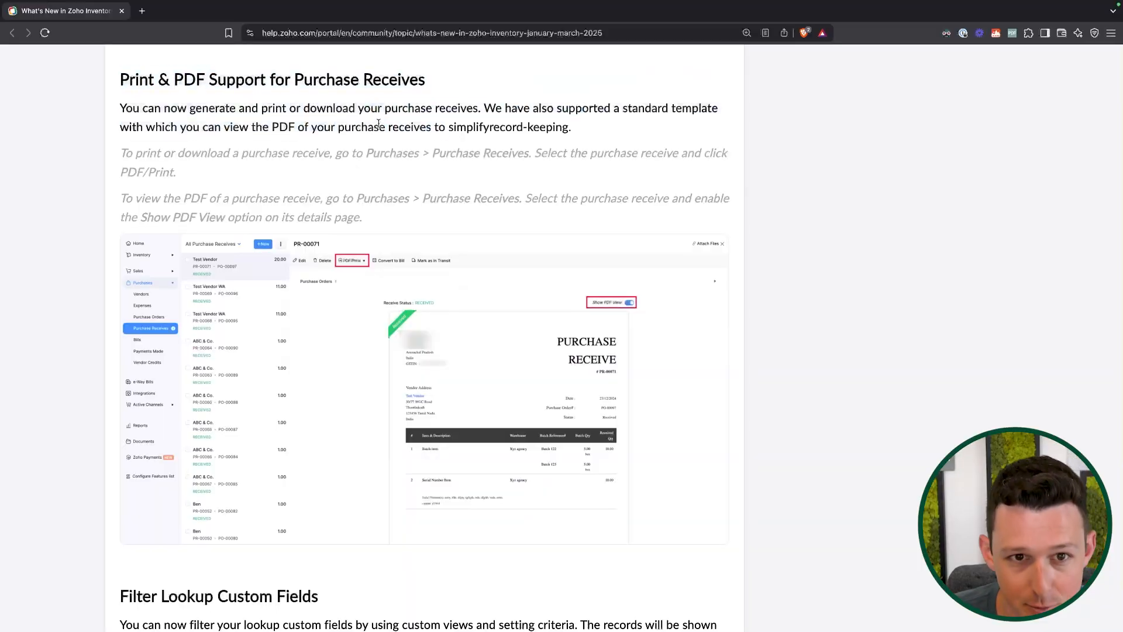
Scroll past the purchase receive PDF screenshot to Filter Lookup Custom Fields and its New Custom Field example.
scroll(up, 3)
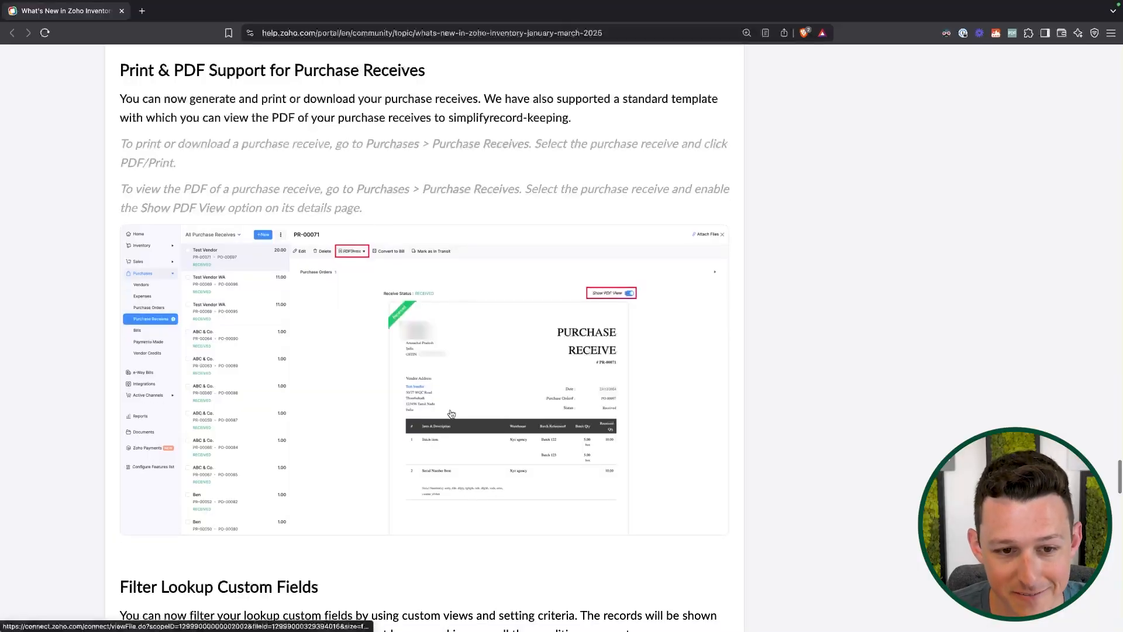
scroll(up, 3)
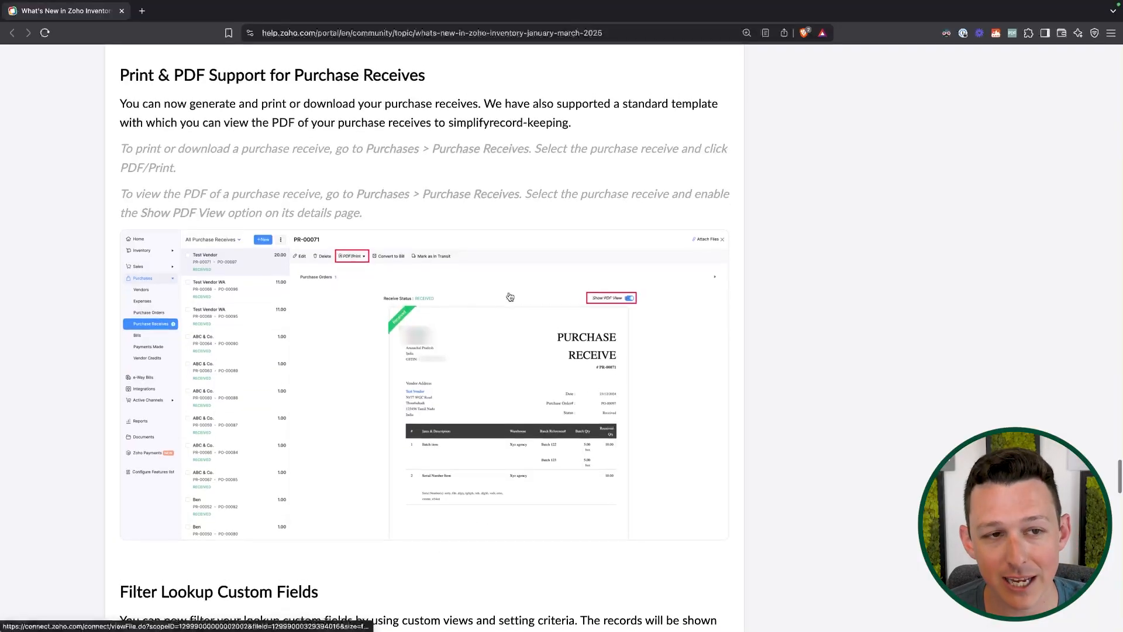
scroll(down, 3)
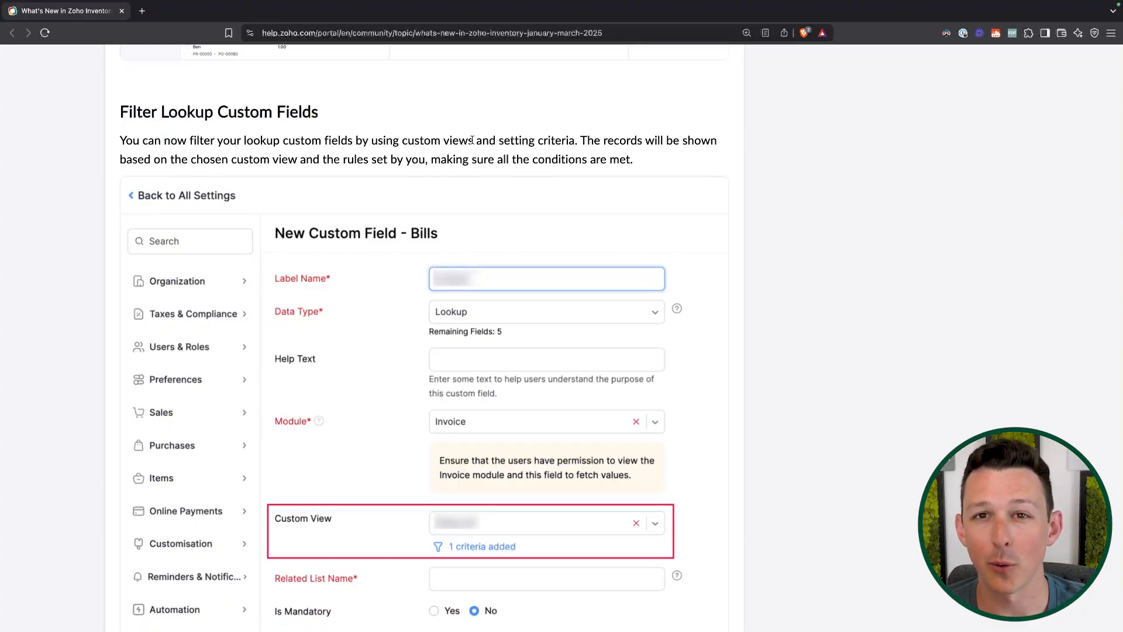
Scroll past the lookup custom field example to the Leave Organization Option section near the closing note.
scroll(up, 3)
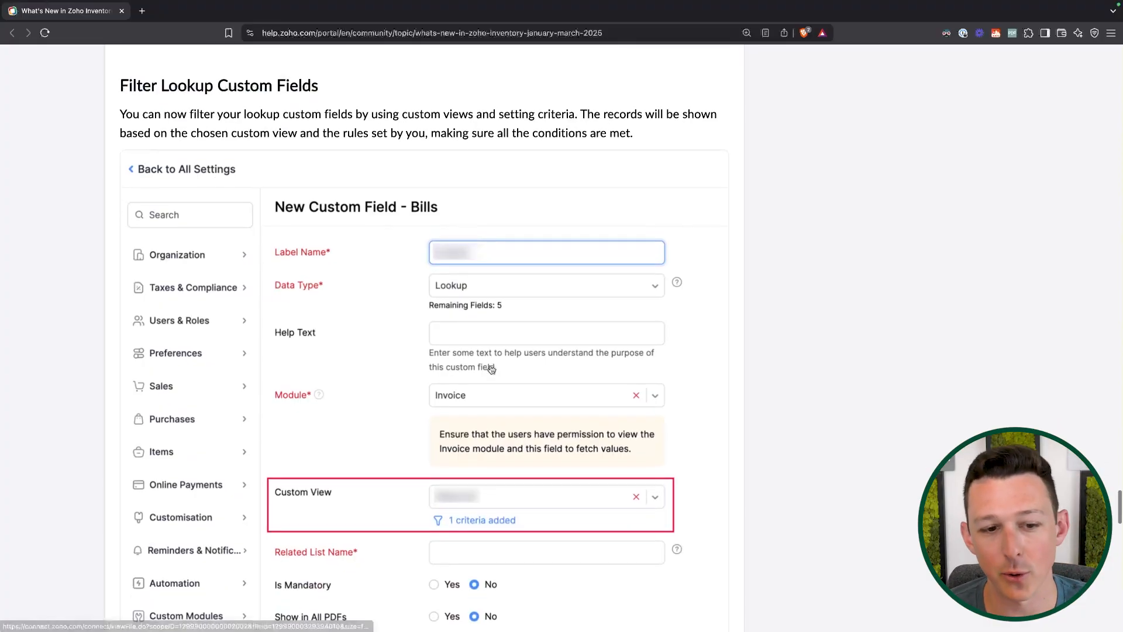
mouse_move(572, 152)
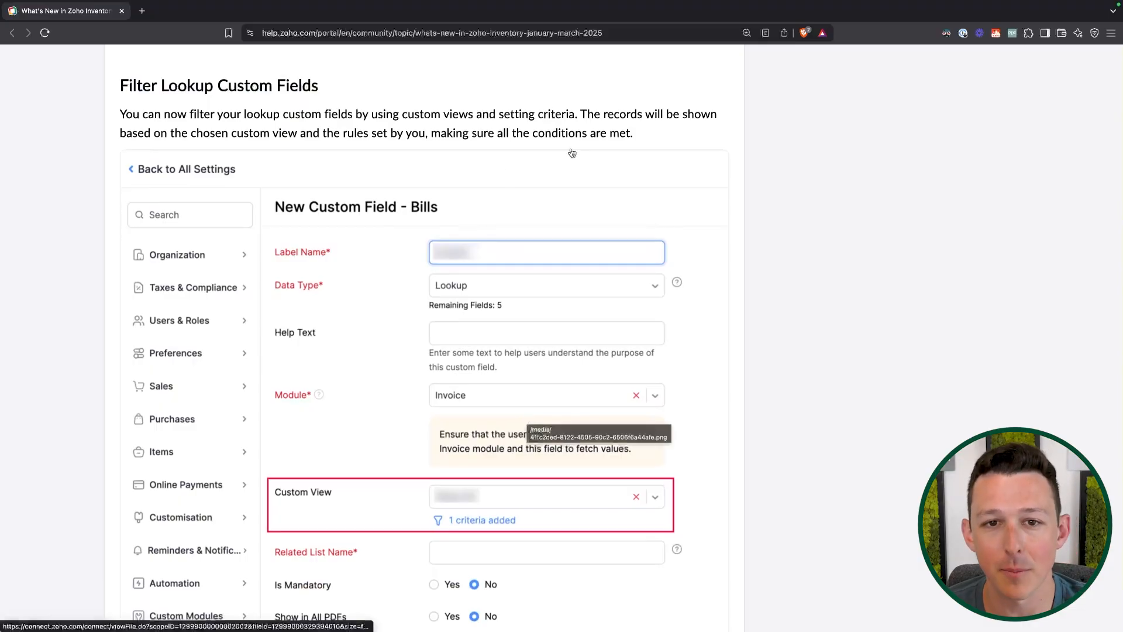
scroll(down, 3)
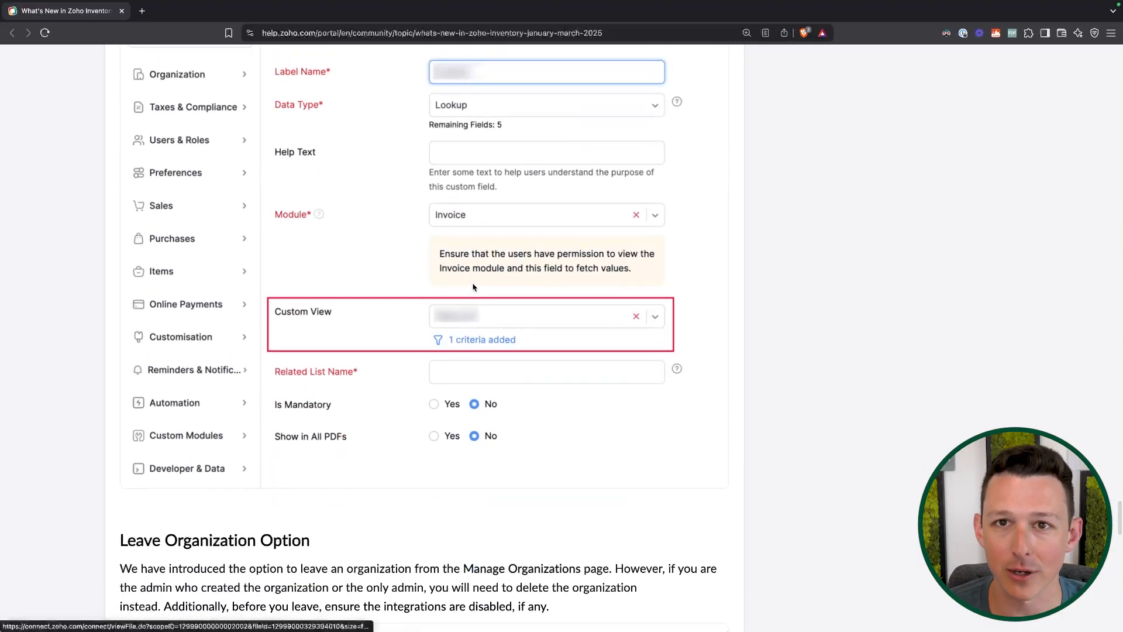
scroll(down, 3)
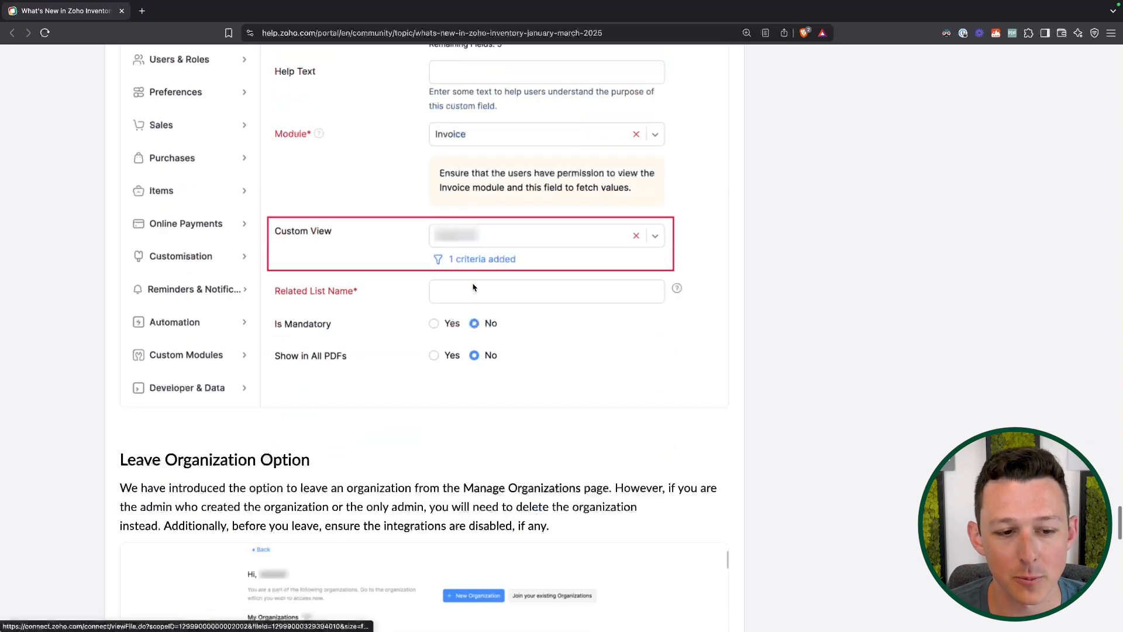
scroll(down, 3)
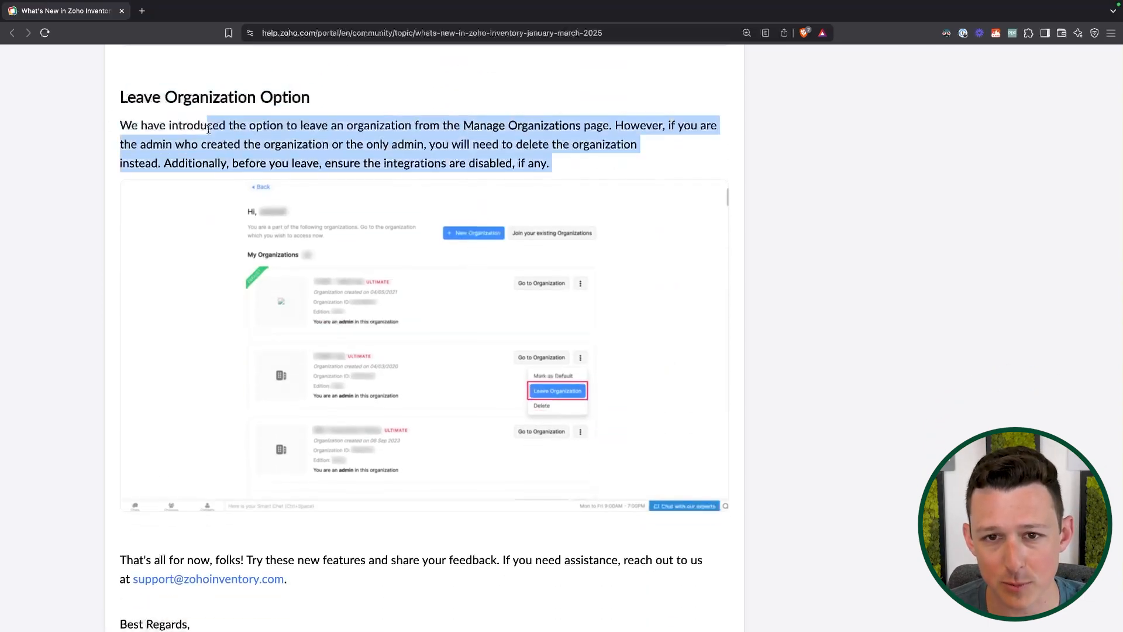
Clear the Leave Organization highlight, view the single reply, and scroll back to Email Insights at the top.
click(318, 104)
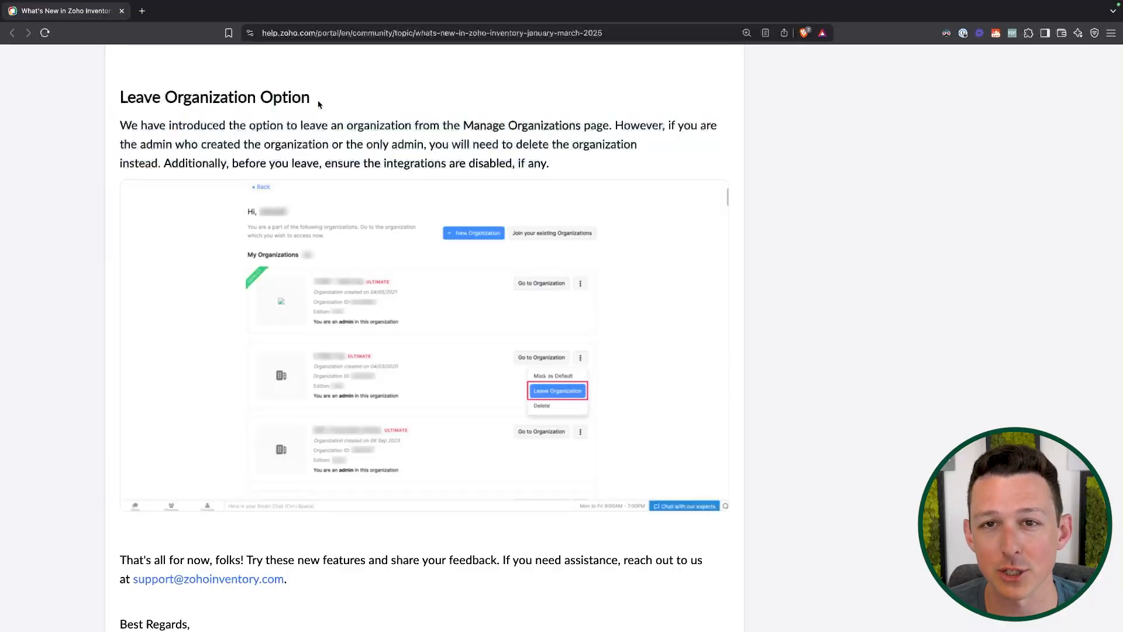
mouse_move(627, 164)
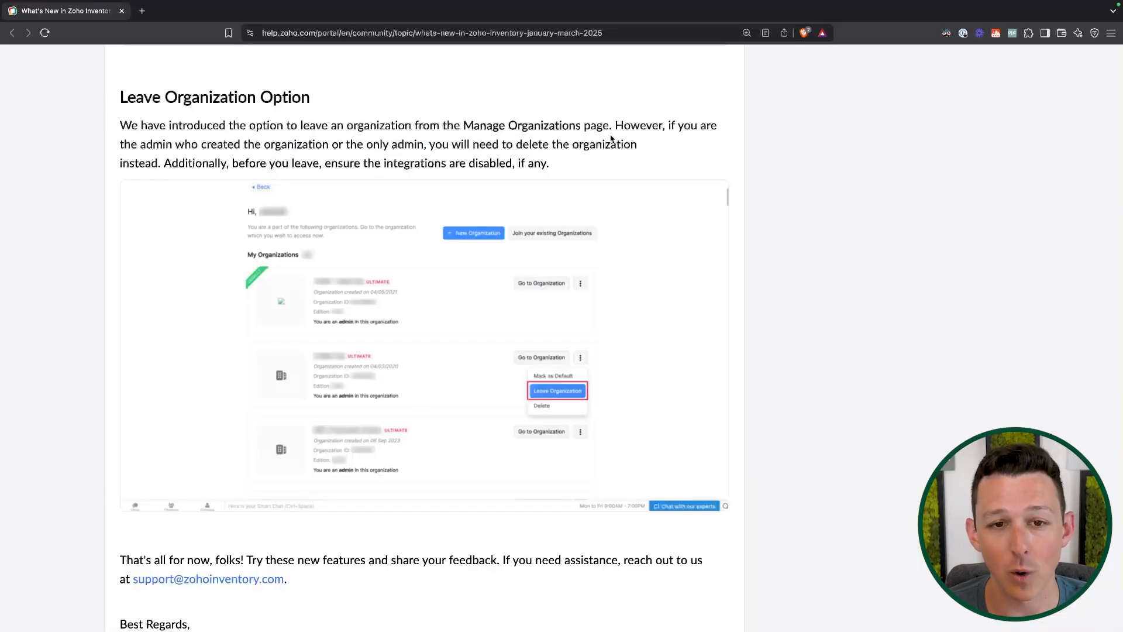
scroll(down, 3)
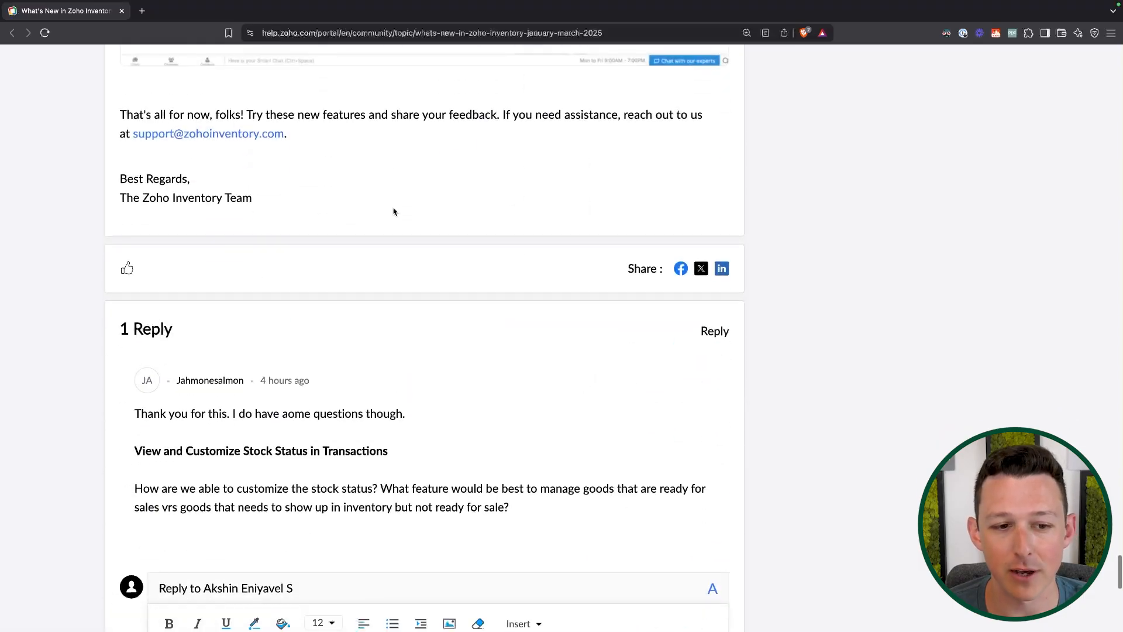
scroll(up, 3)
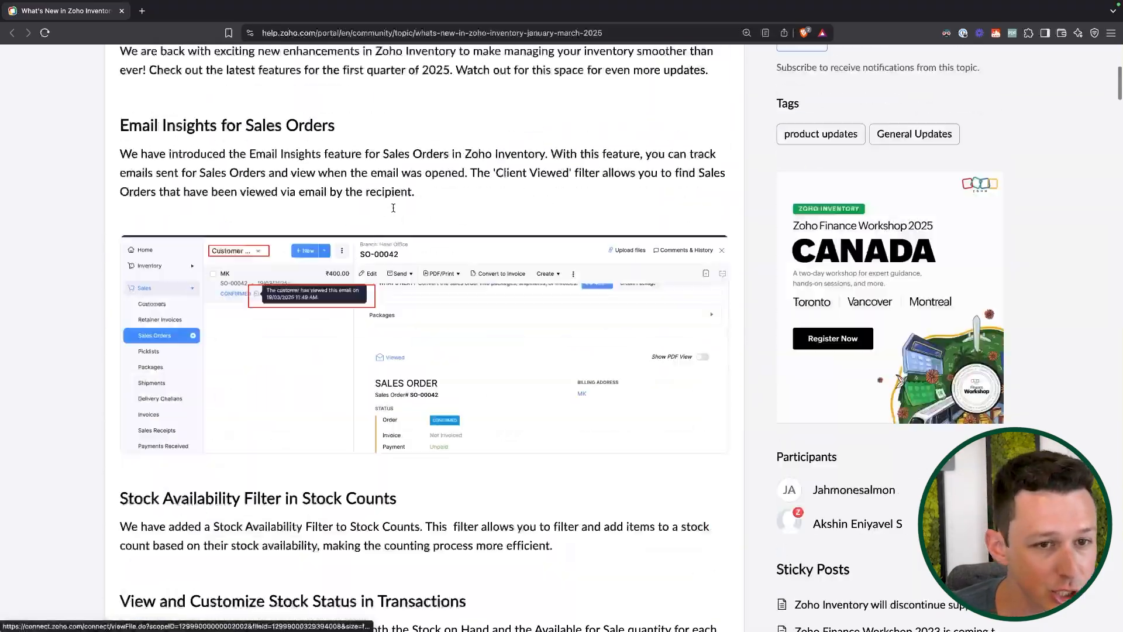